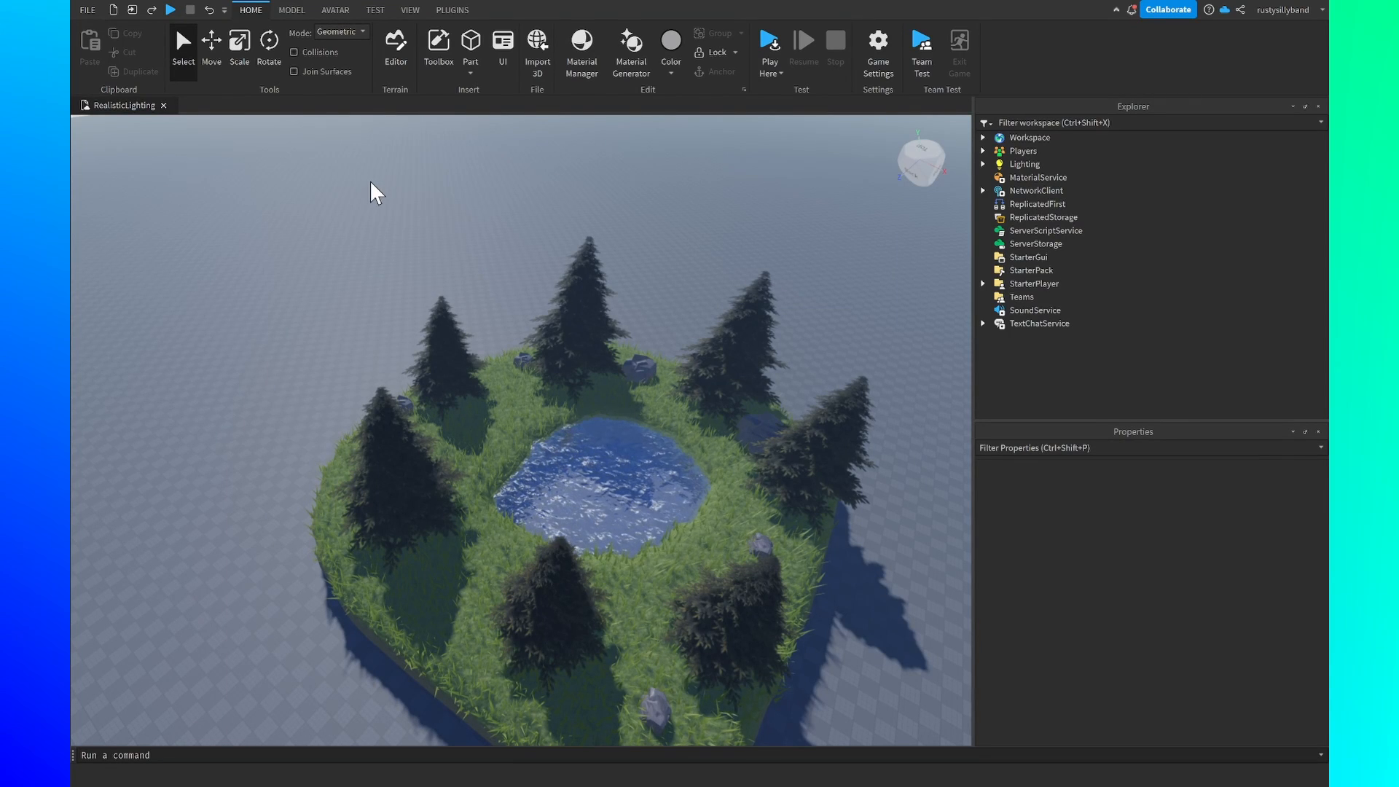
{"action": "mouse_move", "coordinate": [420, 228]}
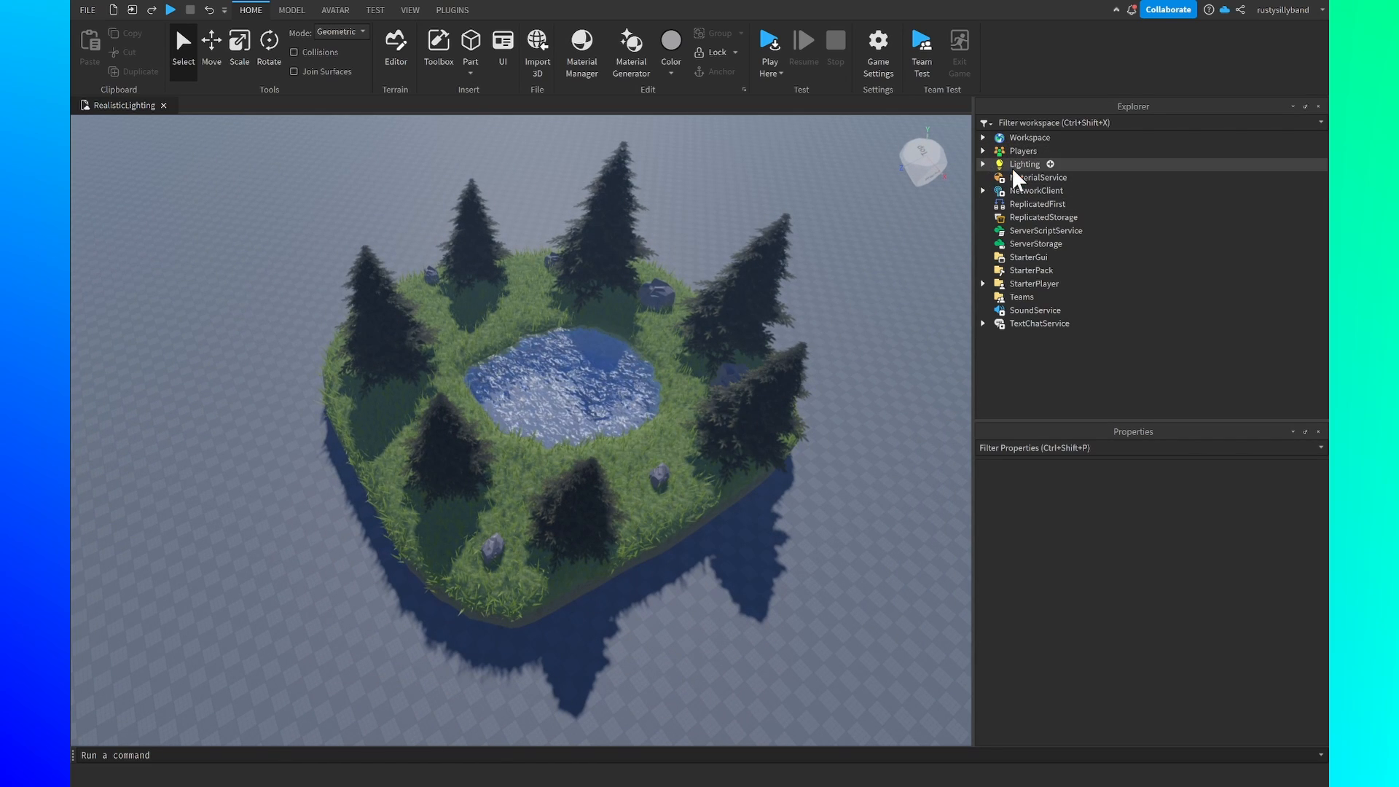
{"action": "mouse_move", "coordinate": [1100, 110]}
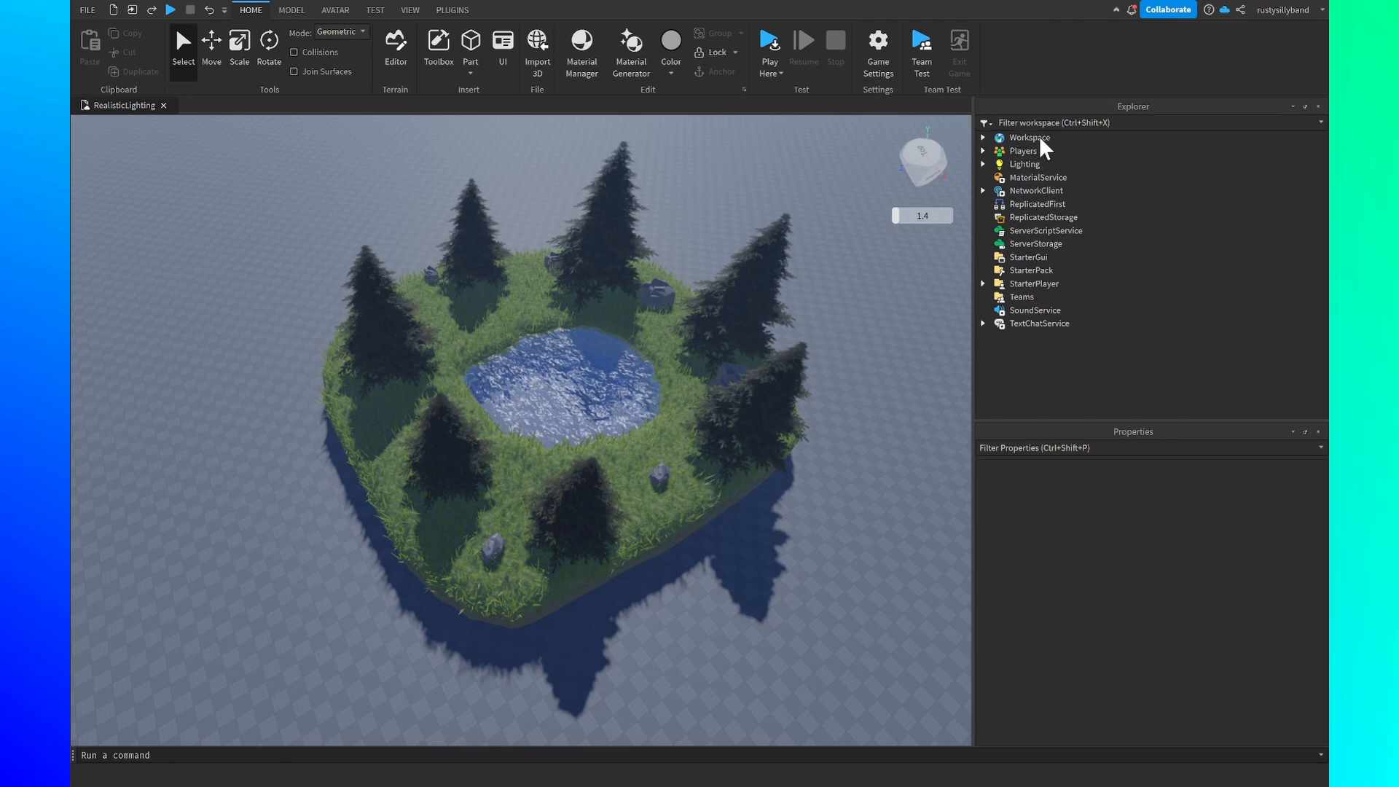
- Switch the ribbon to the View settings
{"action": "left_click", "coordinate": [411, 9]}
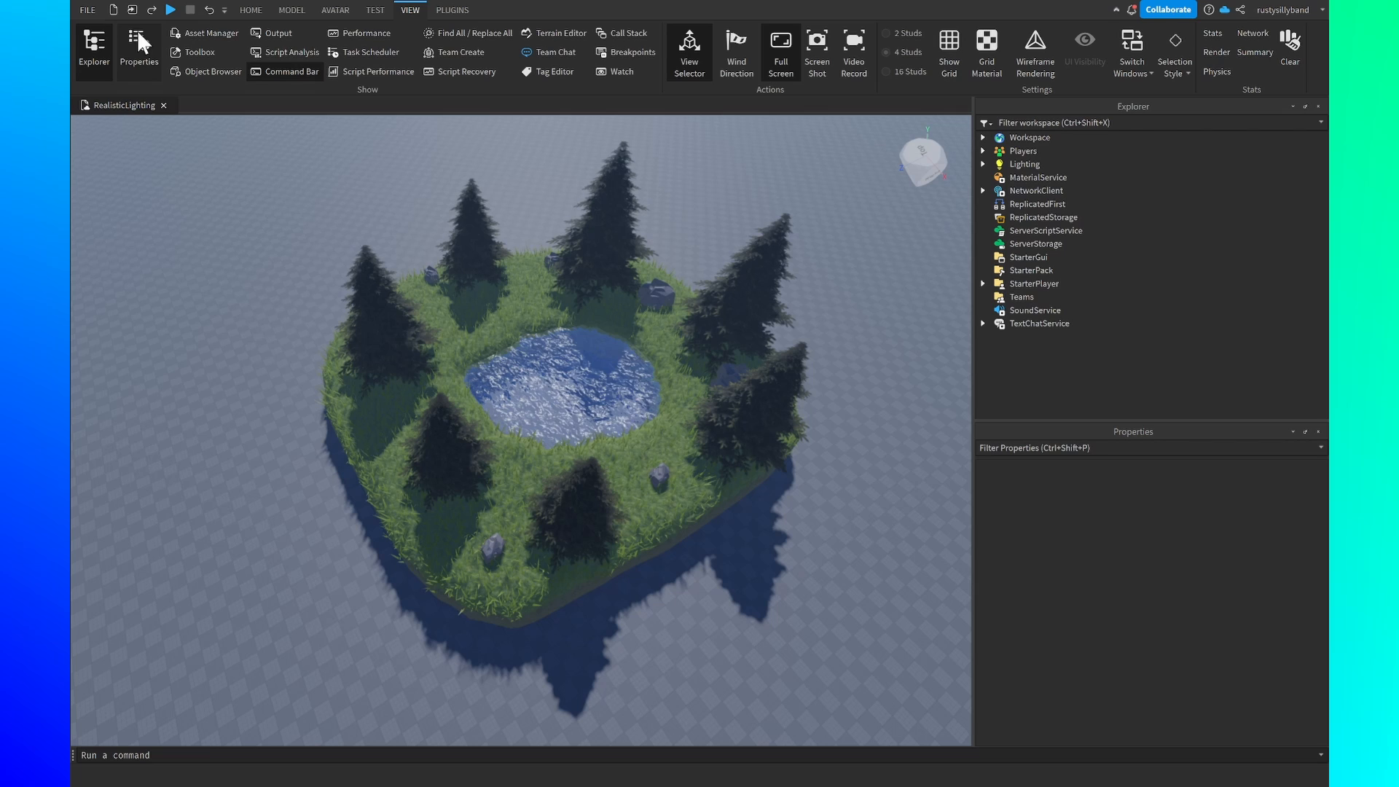
{"action": "mouse_move", "coordinate": [109, 68]}
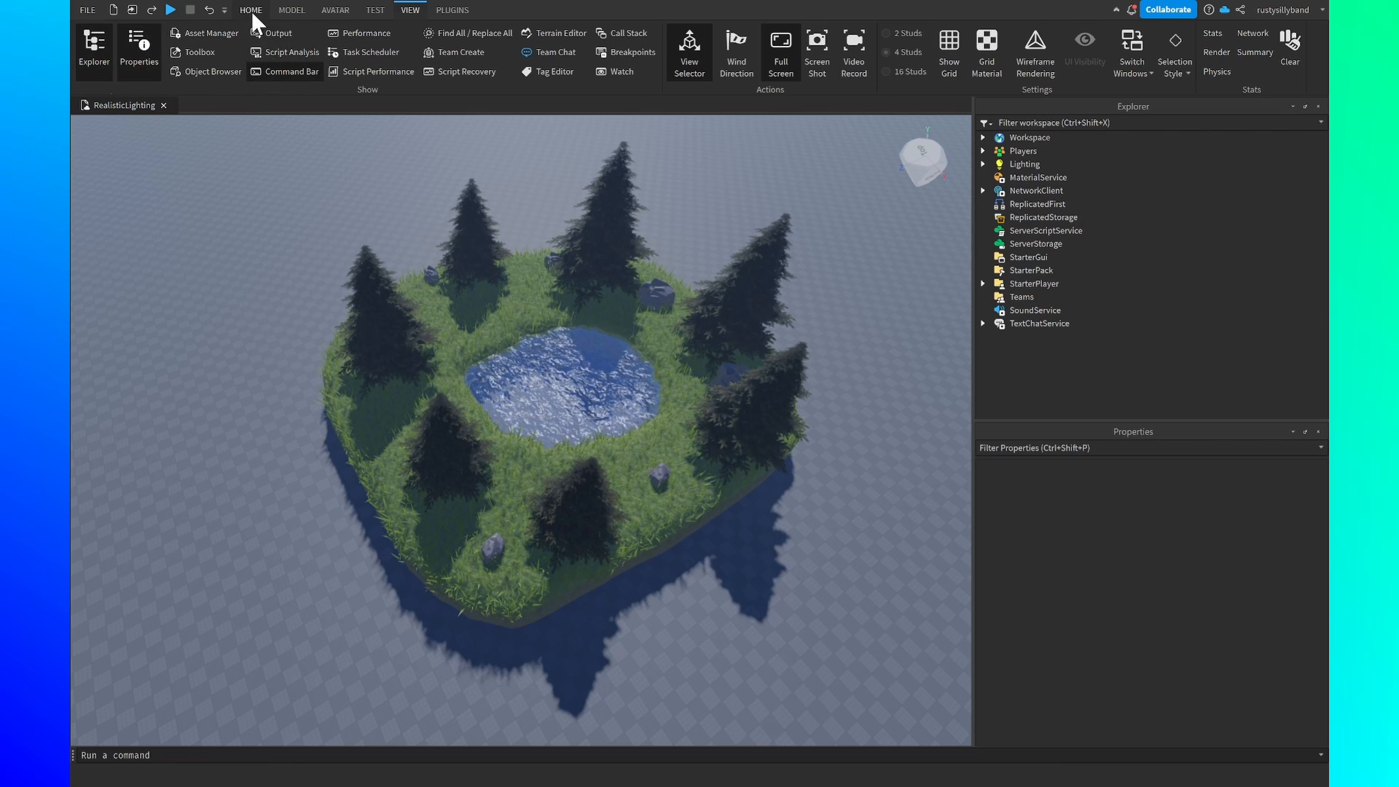
- Select and delete the Atmosphere, Sky, Bloom, DepthOfField and SunRays effects under Lighting
{"action": "left_click", "coordinate": [251, 10]}
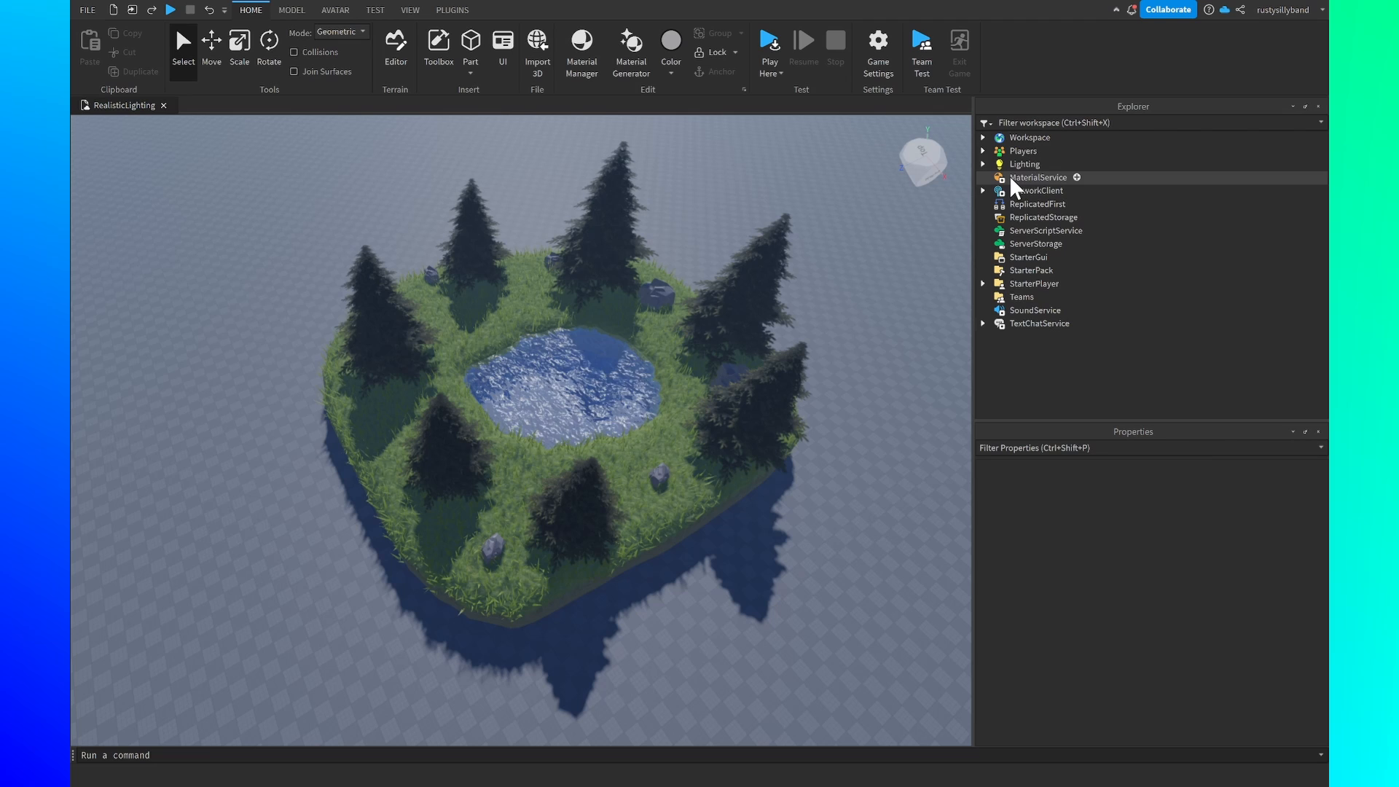
{"action": "left_click", "coordinate": [1024, 163]}
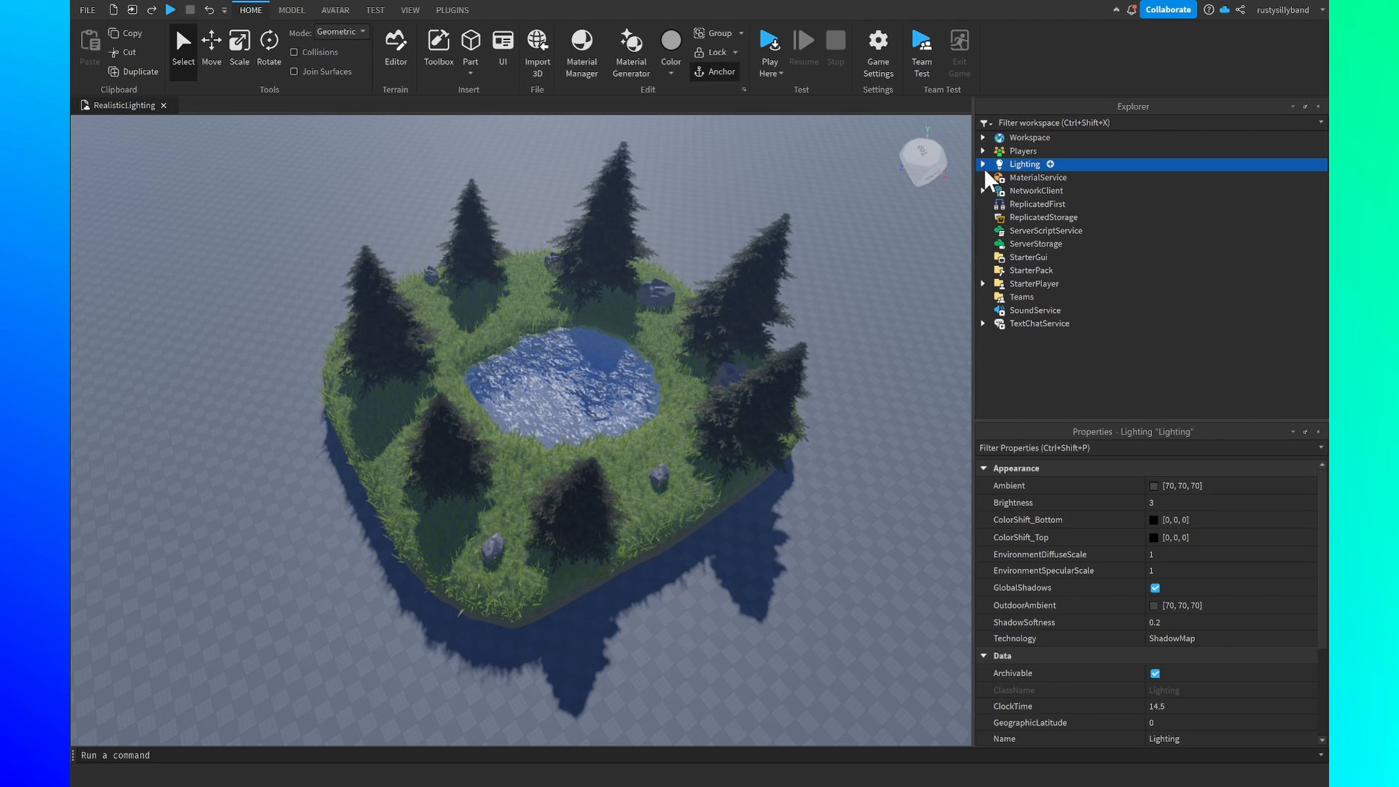
{"action": "left_click", "coordinate": [982, 163]}
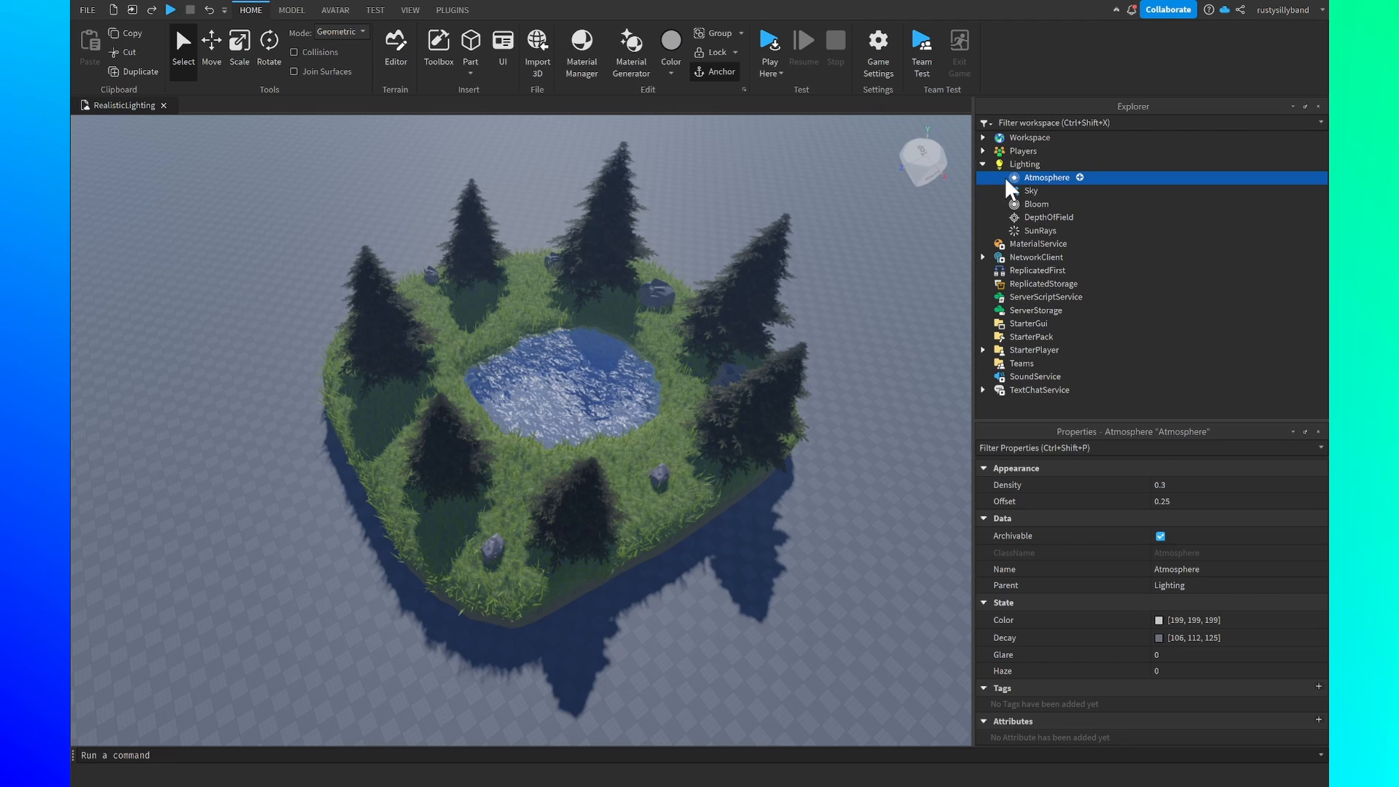
{"action": "left_click", "coordinate": [1040, 230]}
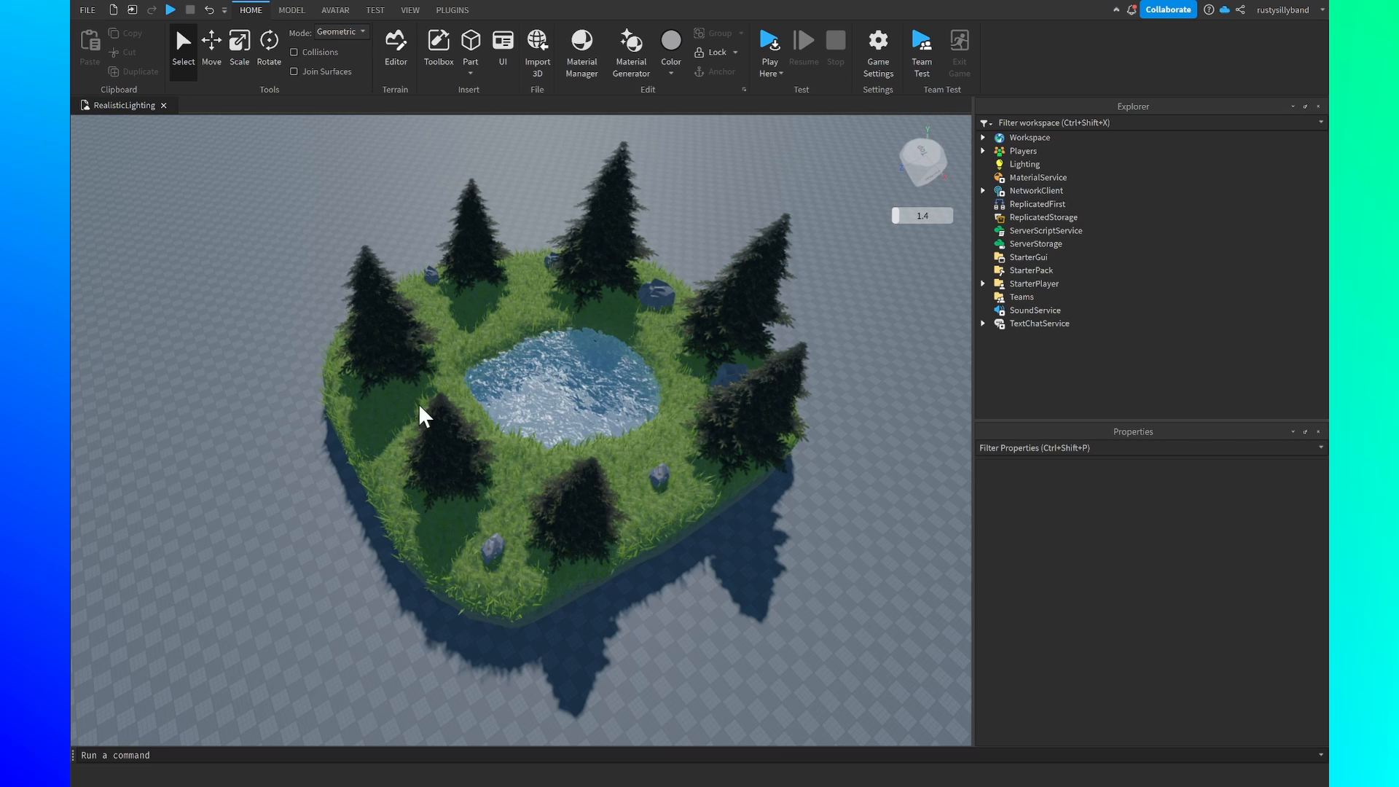
{"action": "mouse_move", "coordinate": [554, 422]}
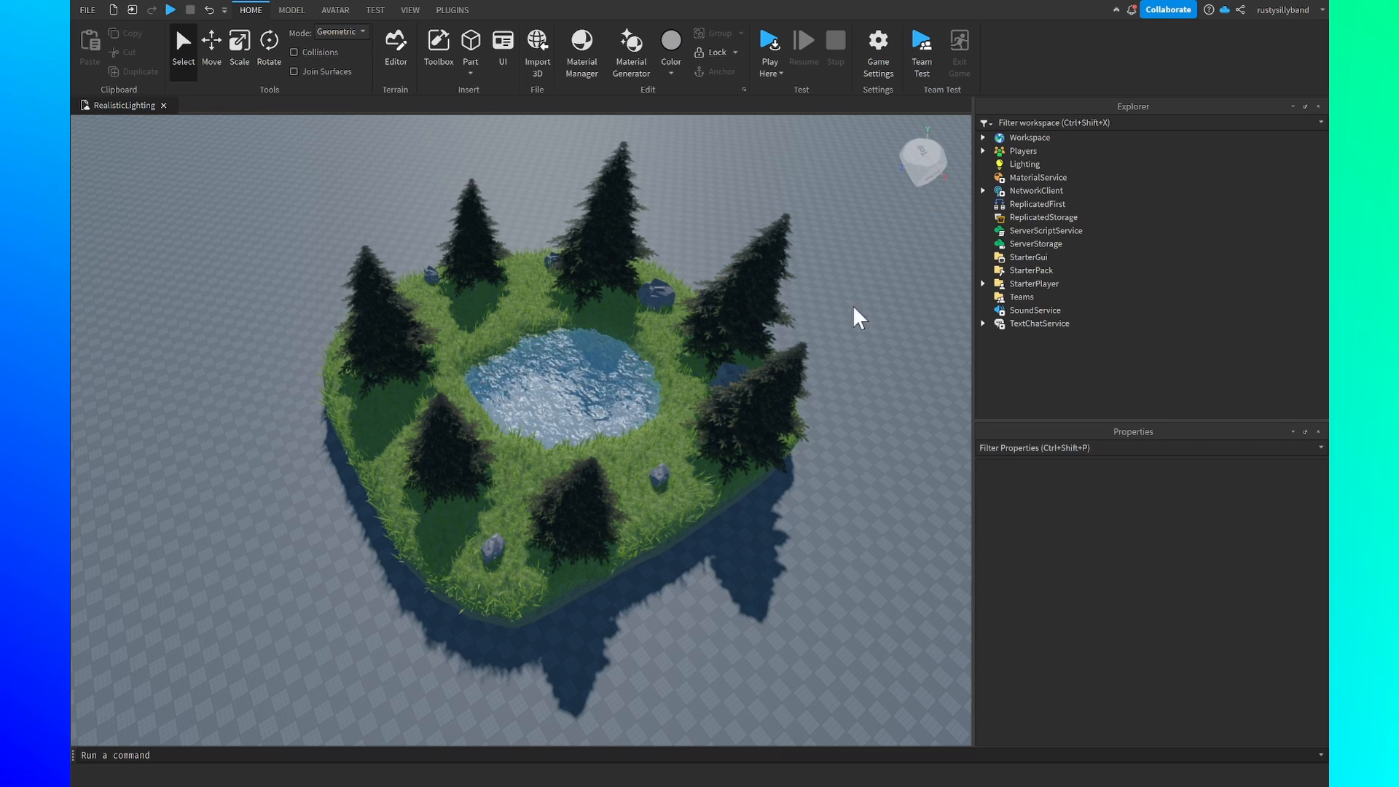
- Set Lighting Ambient to 64, 72, 79 and ColorShift_Top to 253, 222, 196
{"action": "left_click", "coordinate": [1024, 163]}
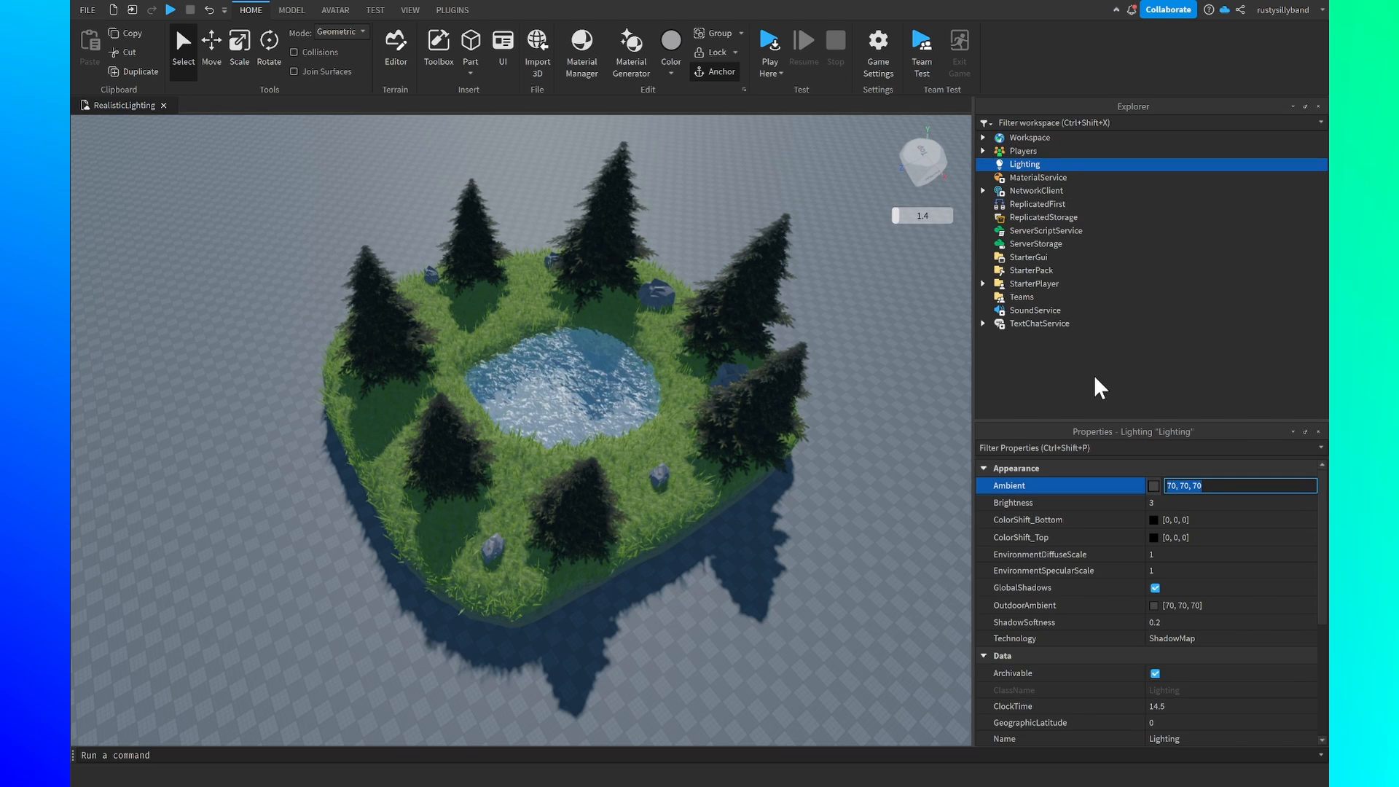
{"action": "type", "text": "64"}
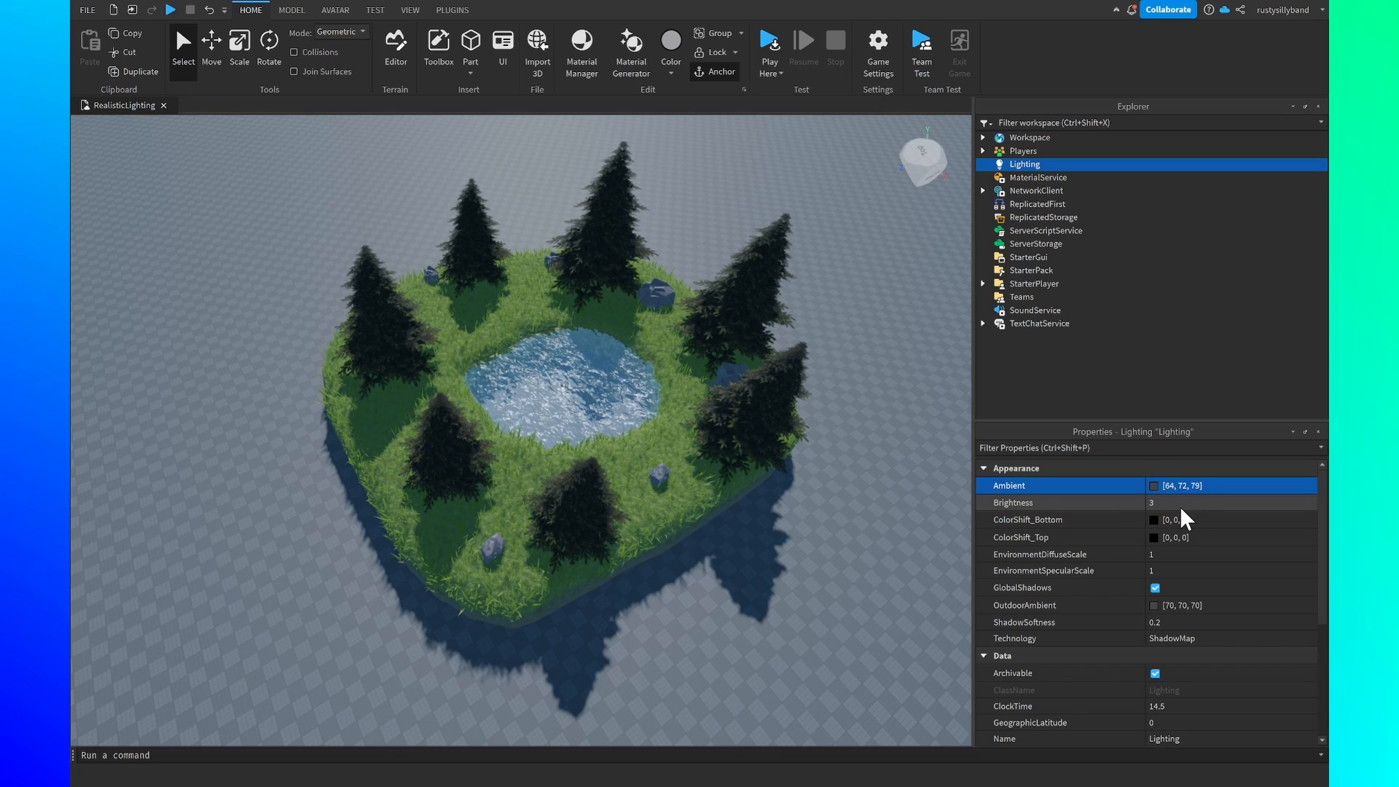
{"action": "mouse_move", "coordinate": [1173, 523]}
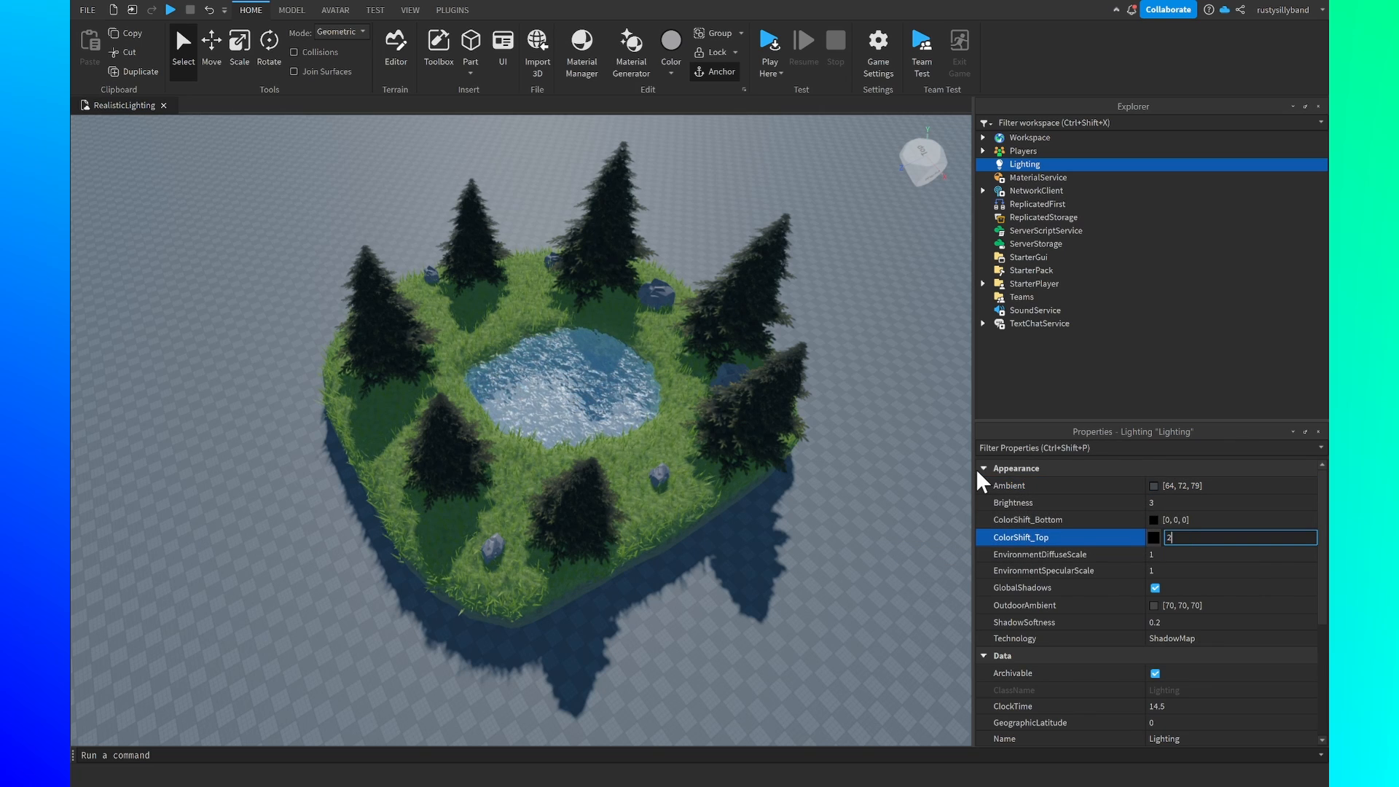
{"action": "type", "text": "253, 222"}
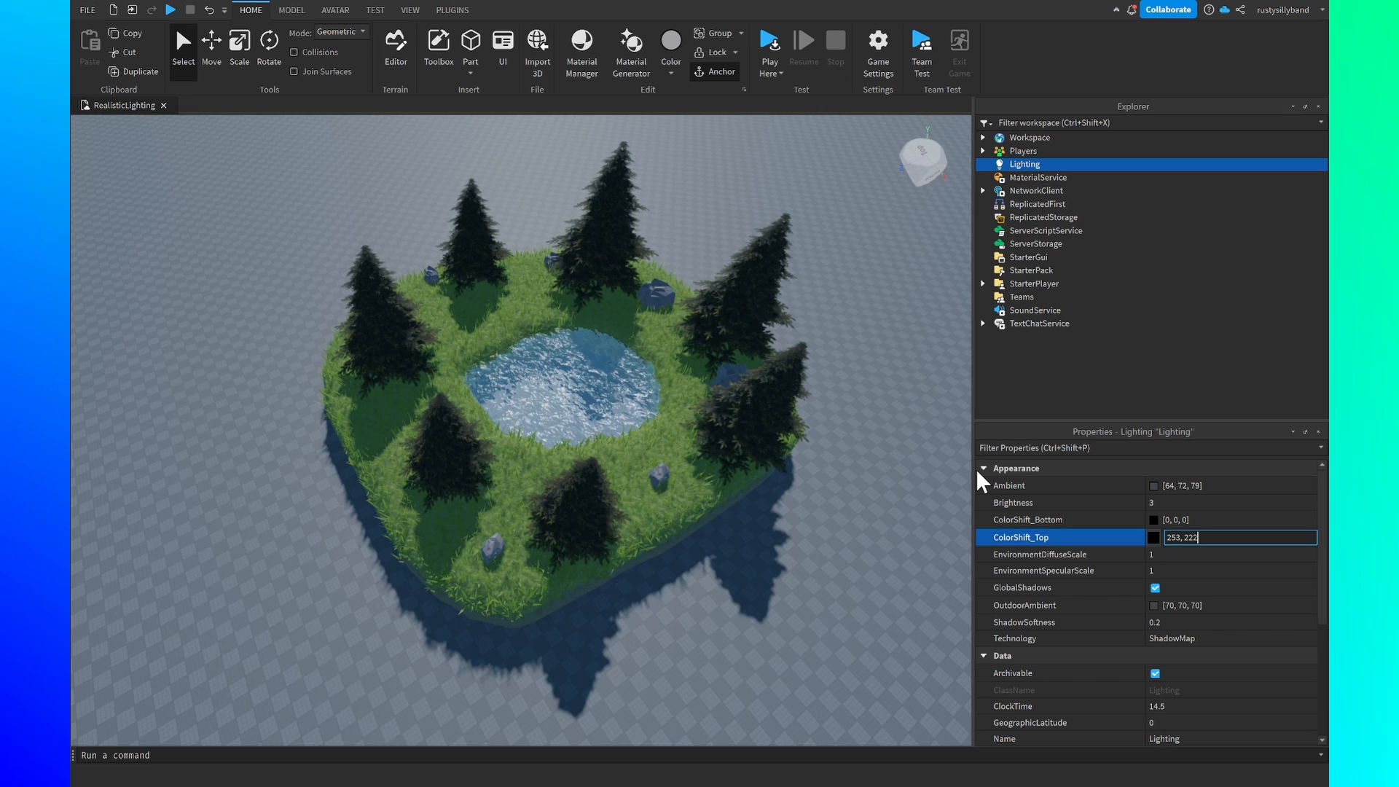
{"action": "type", "text": ", 196"}
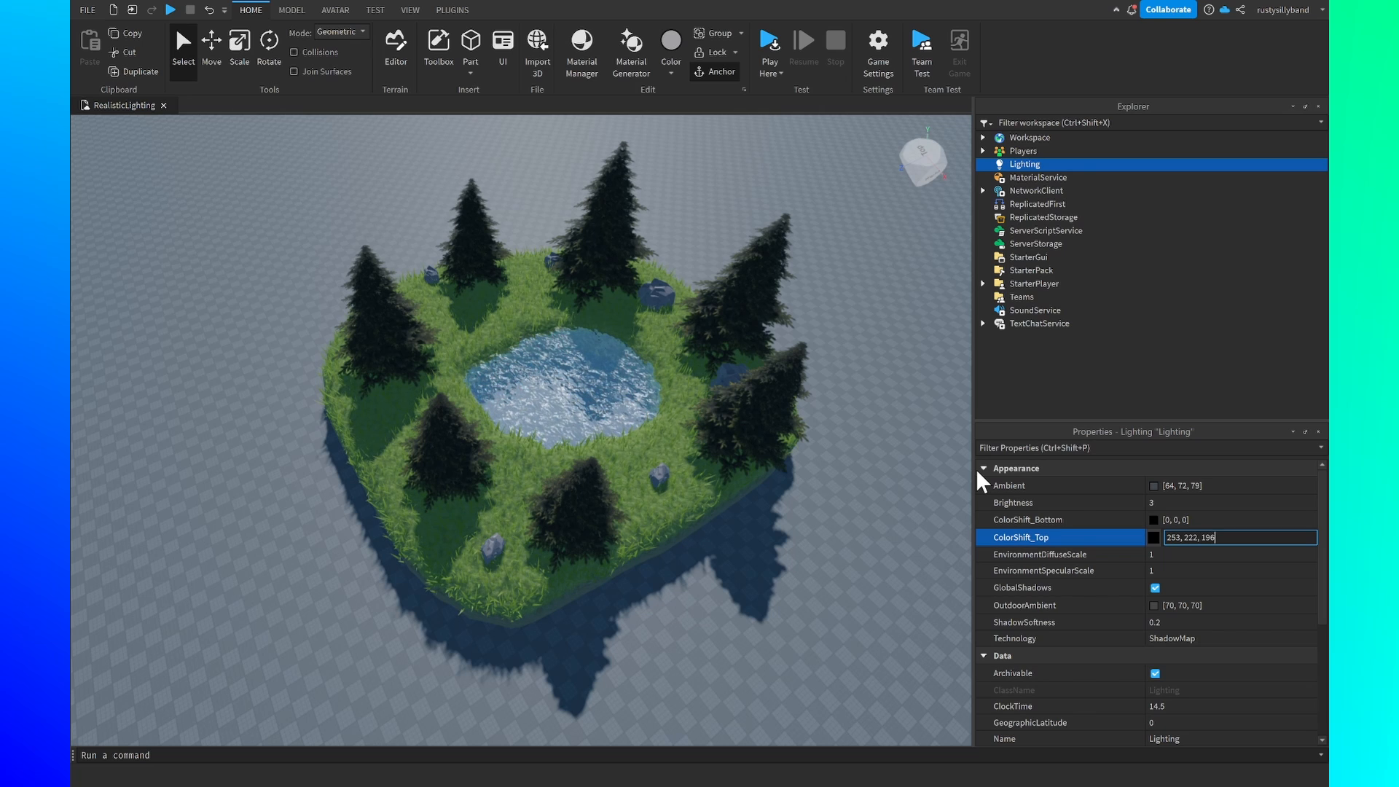
{"action": "key", "text": "Enter"}
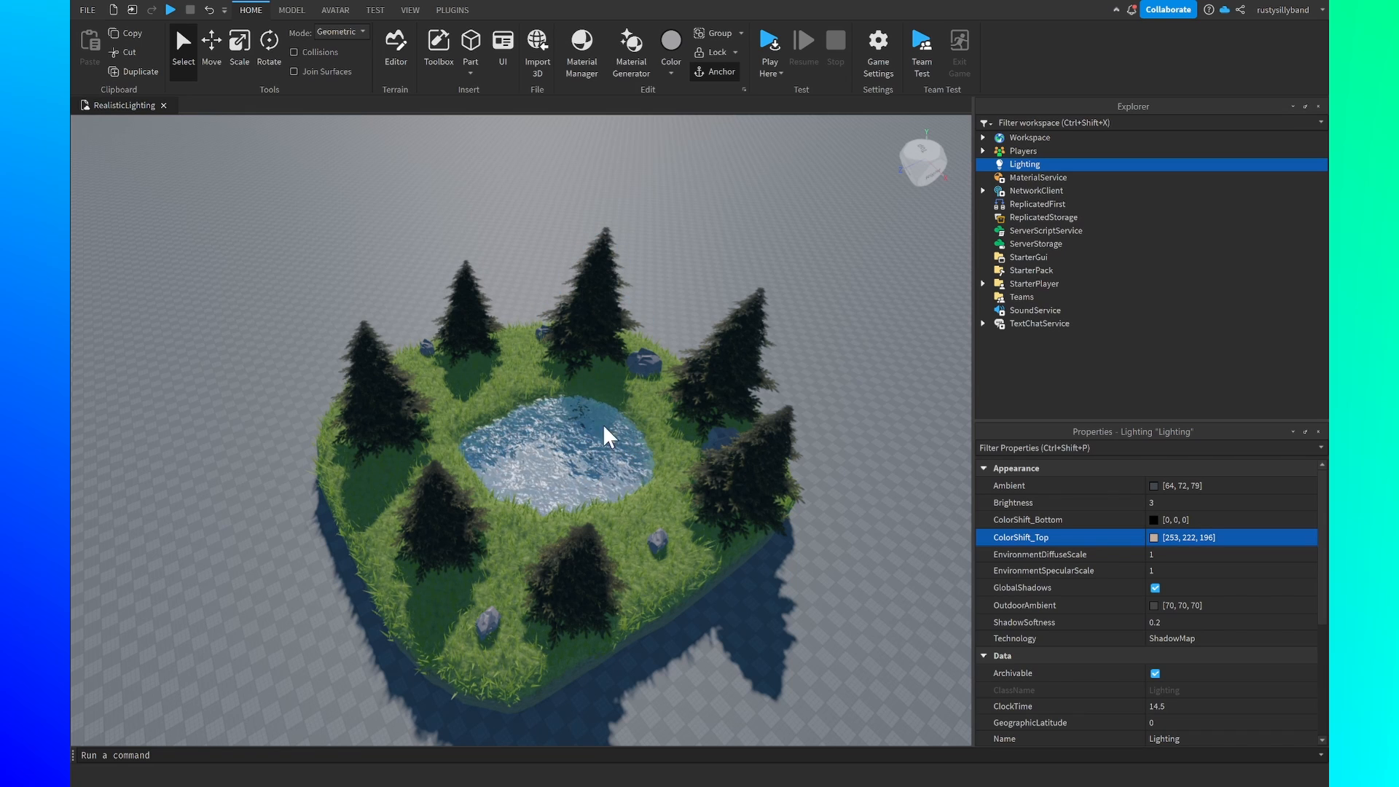
- Set EnvironmentDiffuseScale and SpecularScale to 0.2, OutdoorAmbient 64, 72, 79, ShadowSoftness 0.1
{"action": "left_click", "coordinate": [1165, 553]}
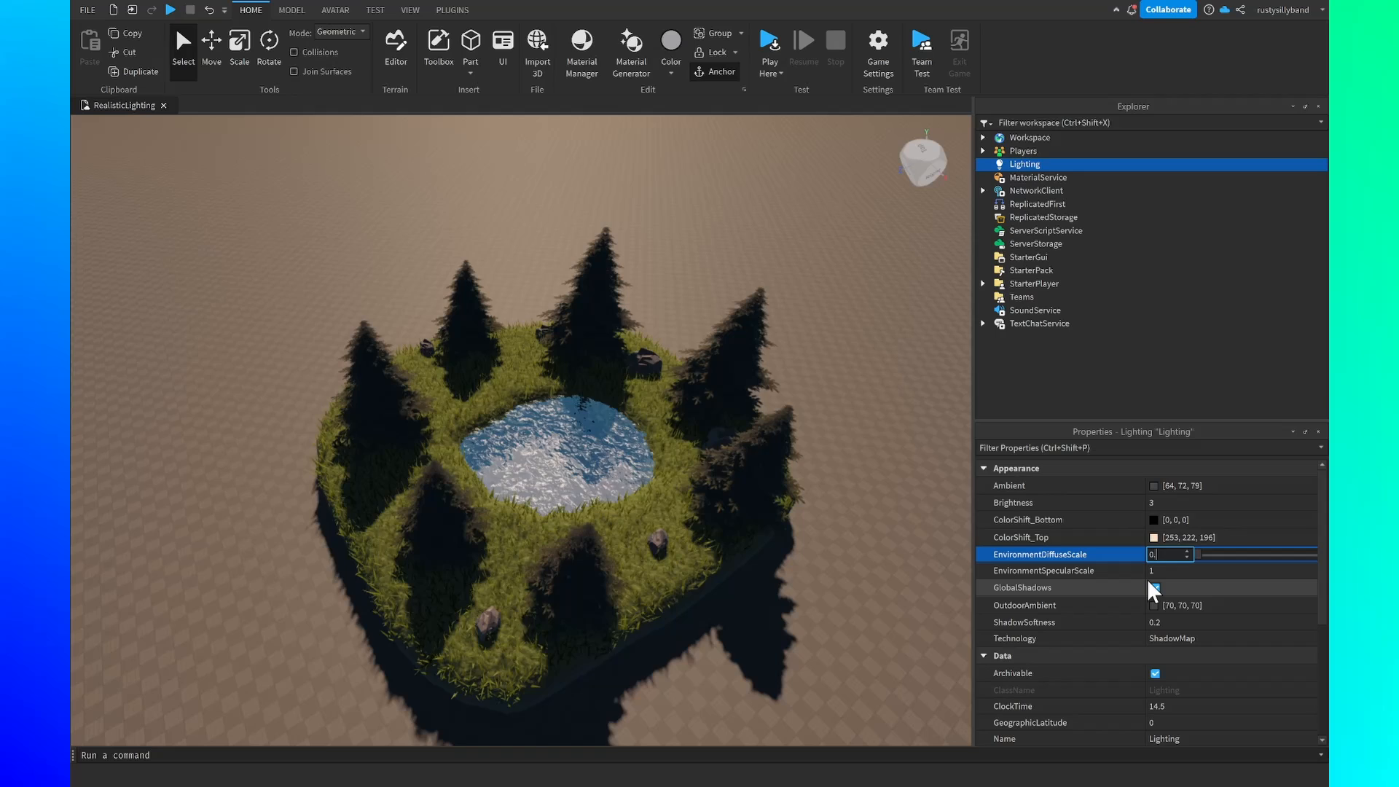
{"action": "type", "text": "0.2"}
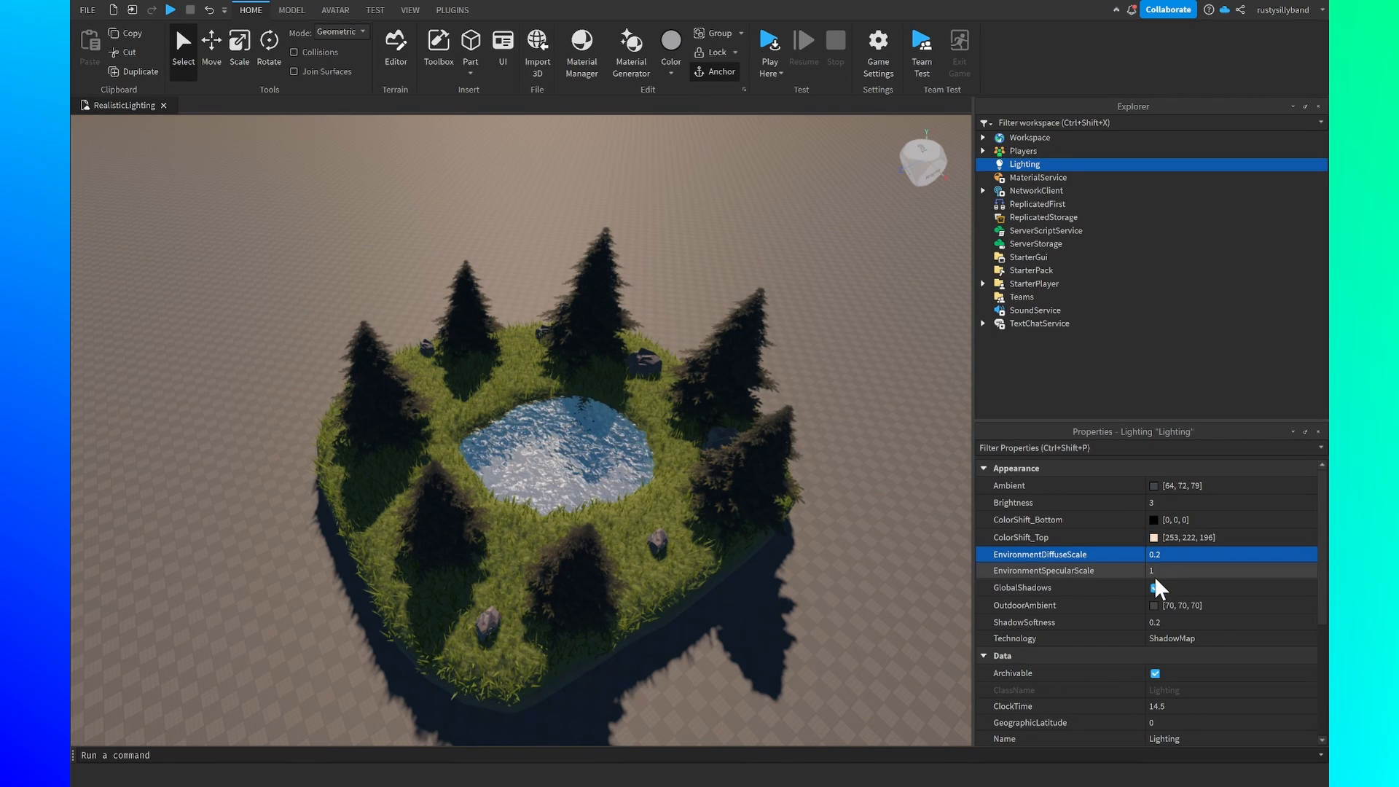
{"action": "left_click", "coordinate": [1166, 571]}
{"action": "type", "text": "0.2"}
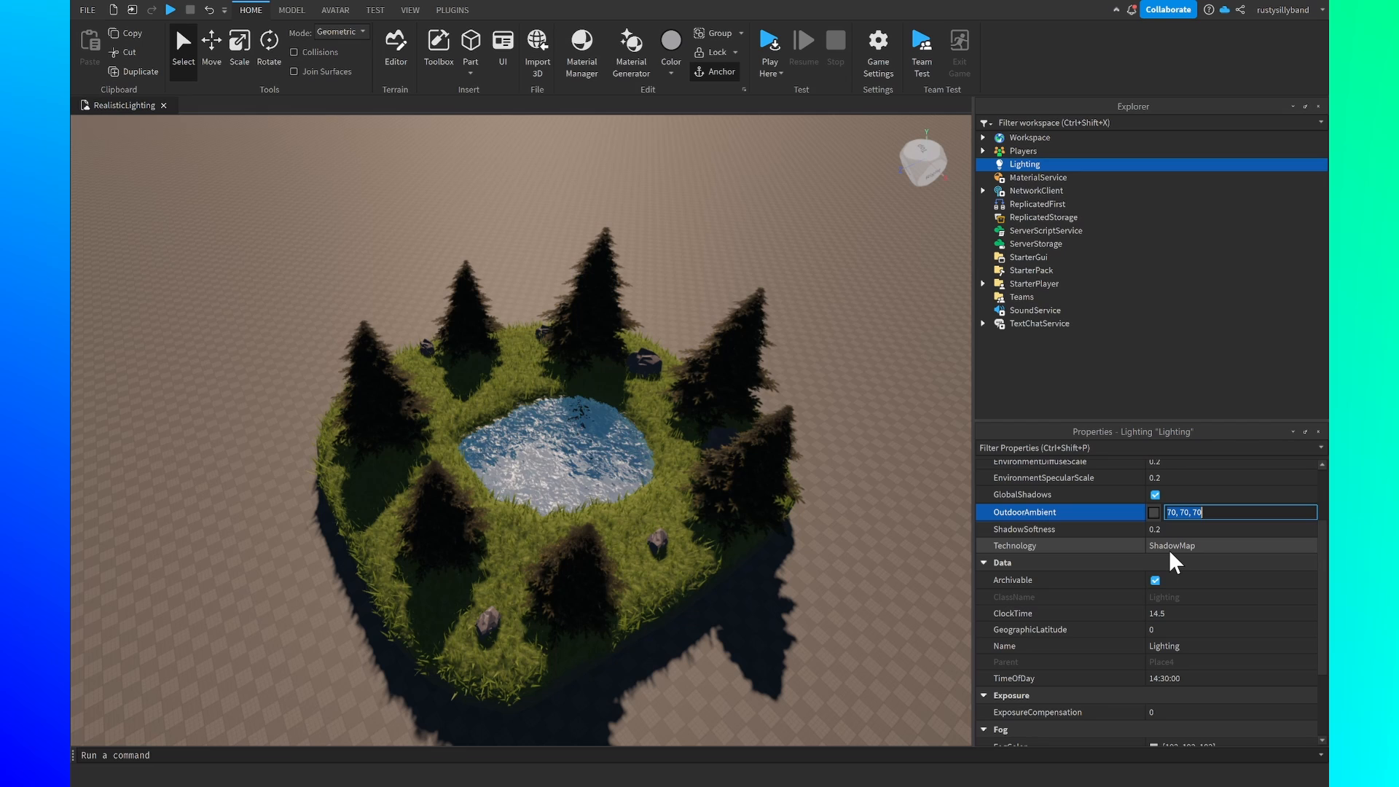
{"action": "type", "text": "64, 7"}
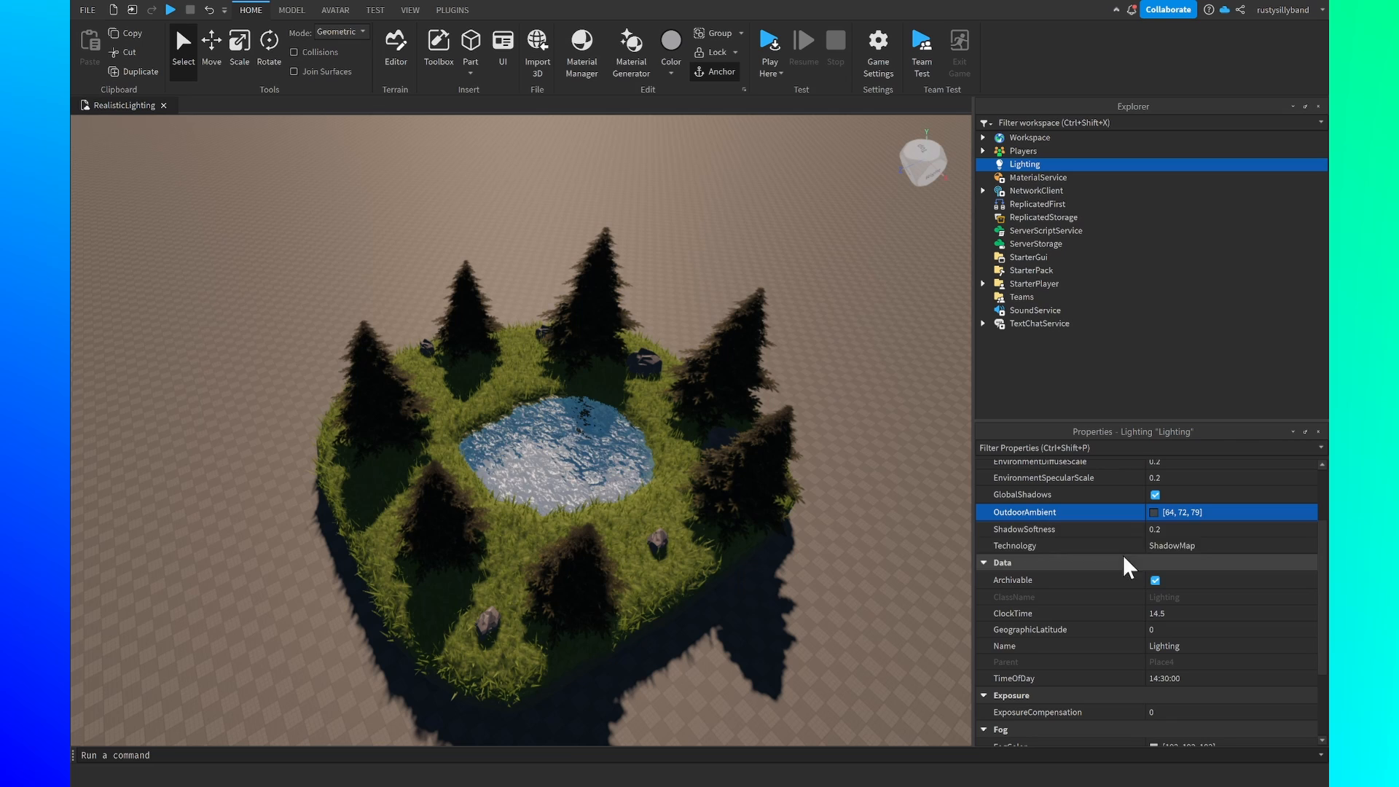
{"action": "left_click", "coordinate": [1166, 529]}
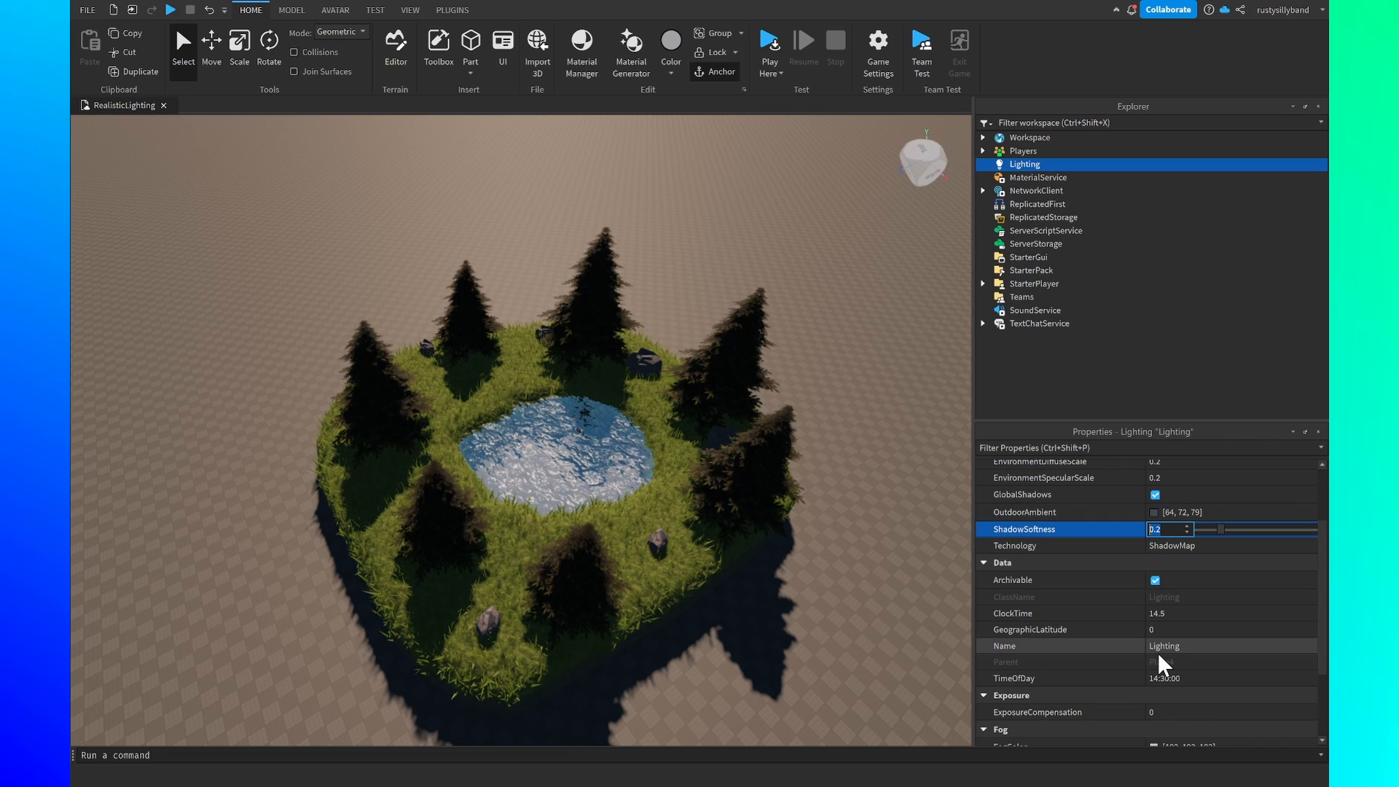
{"action": "type", "text": "0.1"}
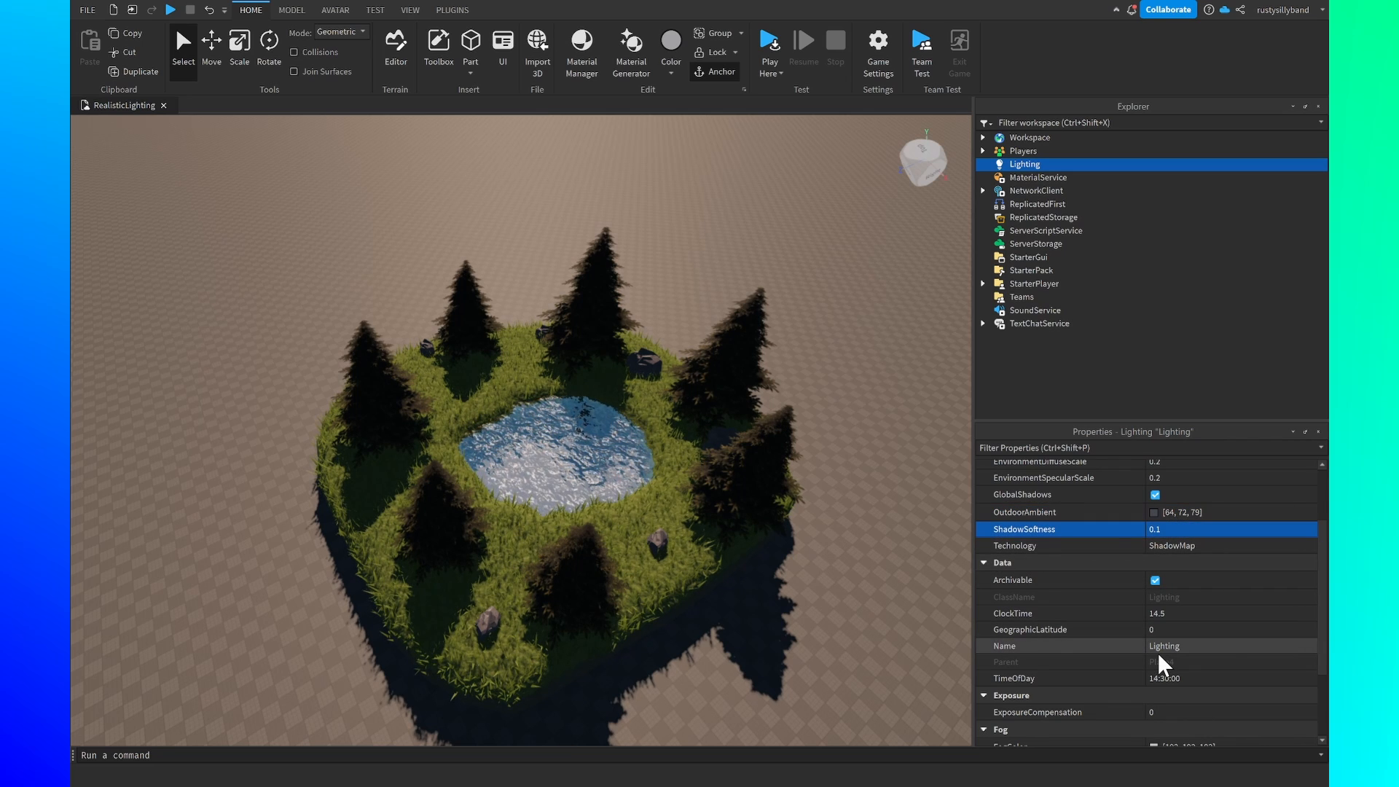
- Choose Future technology with ClockTime 14, GeographicLatitude 40 and ExposureCompensation 0.2
{"action": "left_click", "coordinate": [1230, 545]}
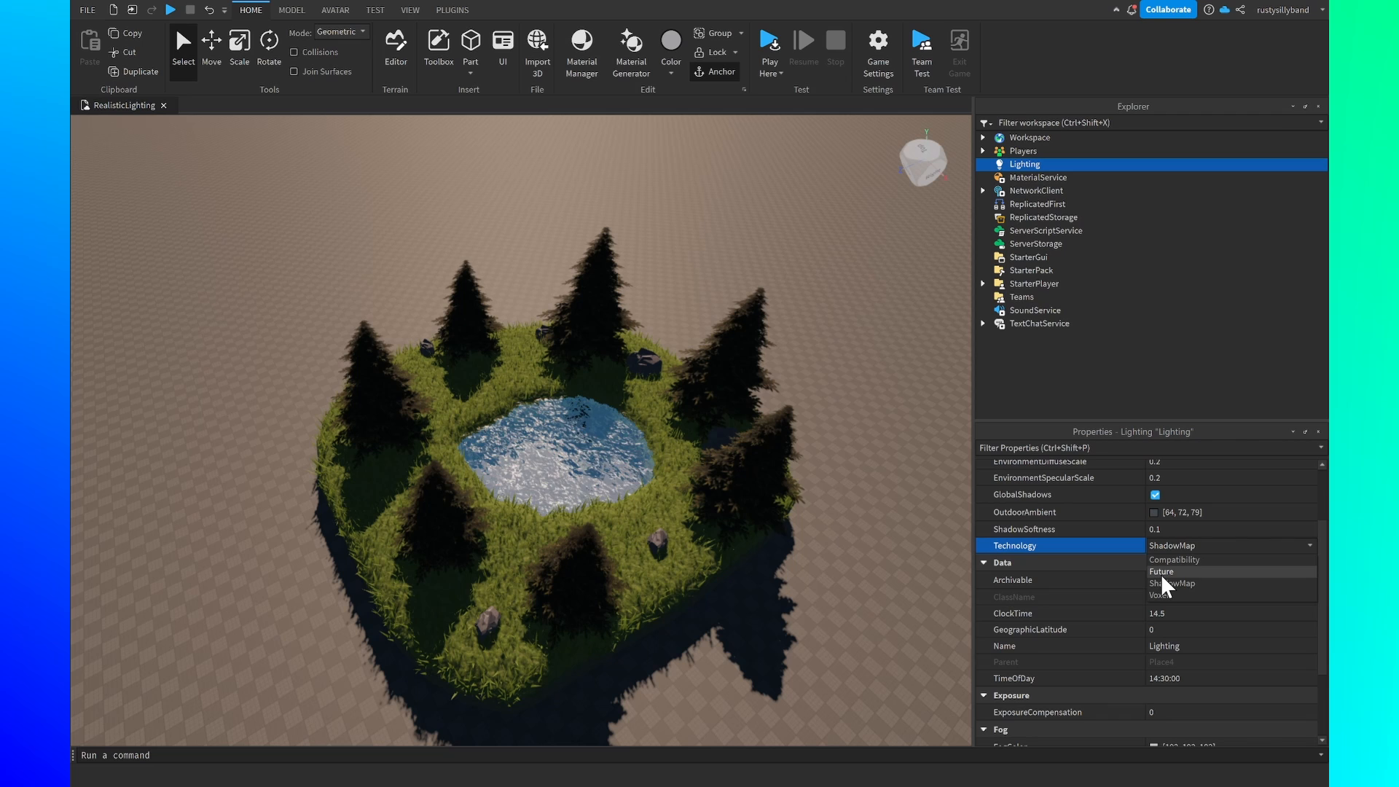
{"action": "left_click", "coordinate": [1163, 571]}
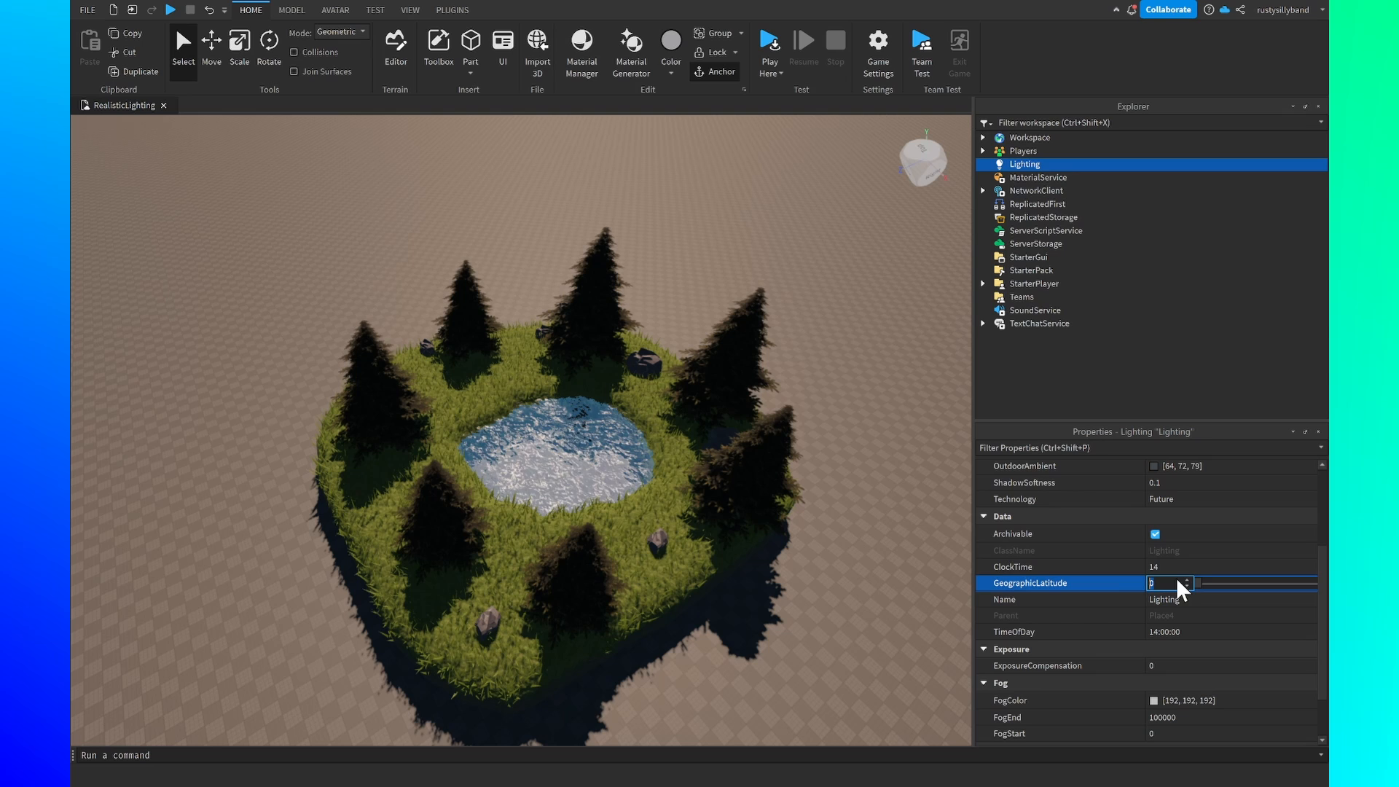
{"action": "type", "text": "40"}
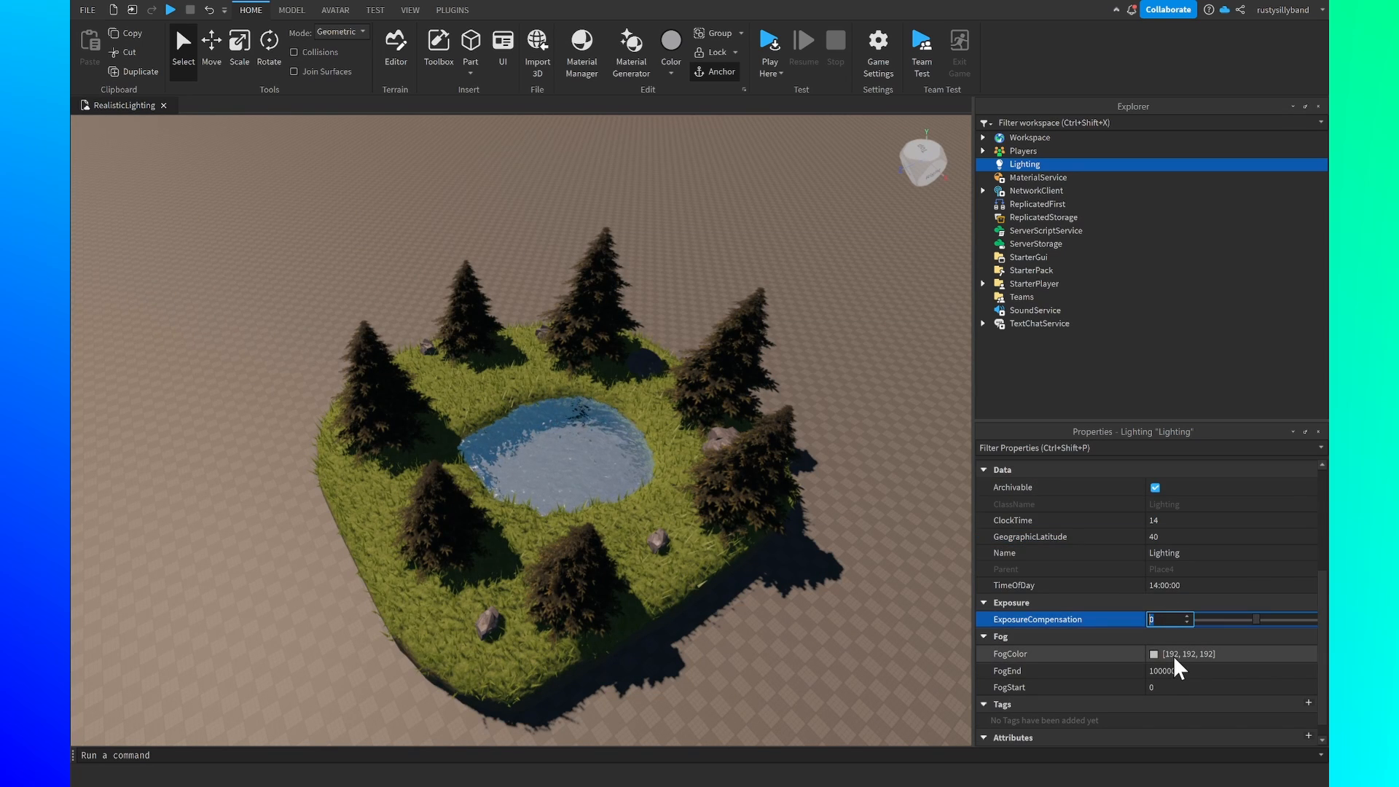
{"action": "type", "text": "0.2"}
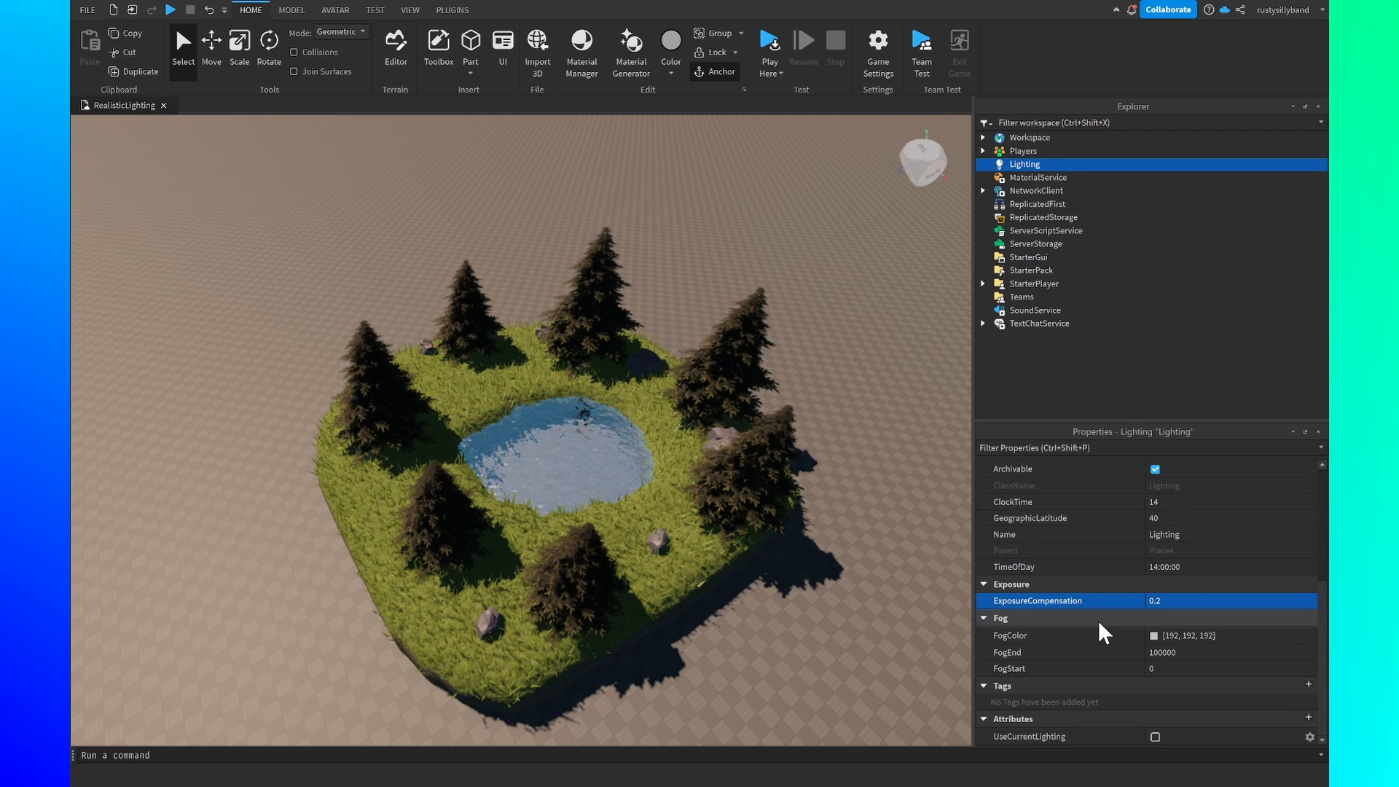
{"action": "mouse_move", "coordinate": [1106, 650]}
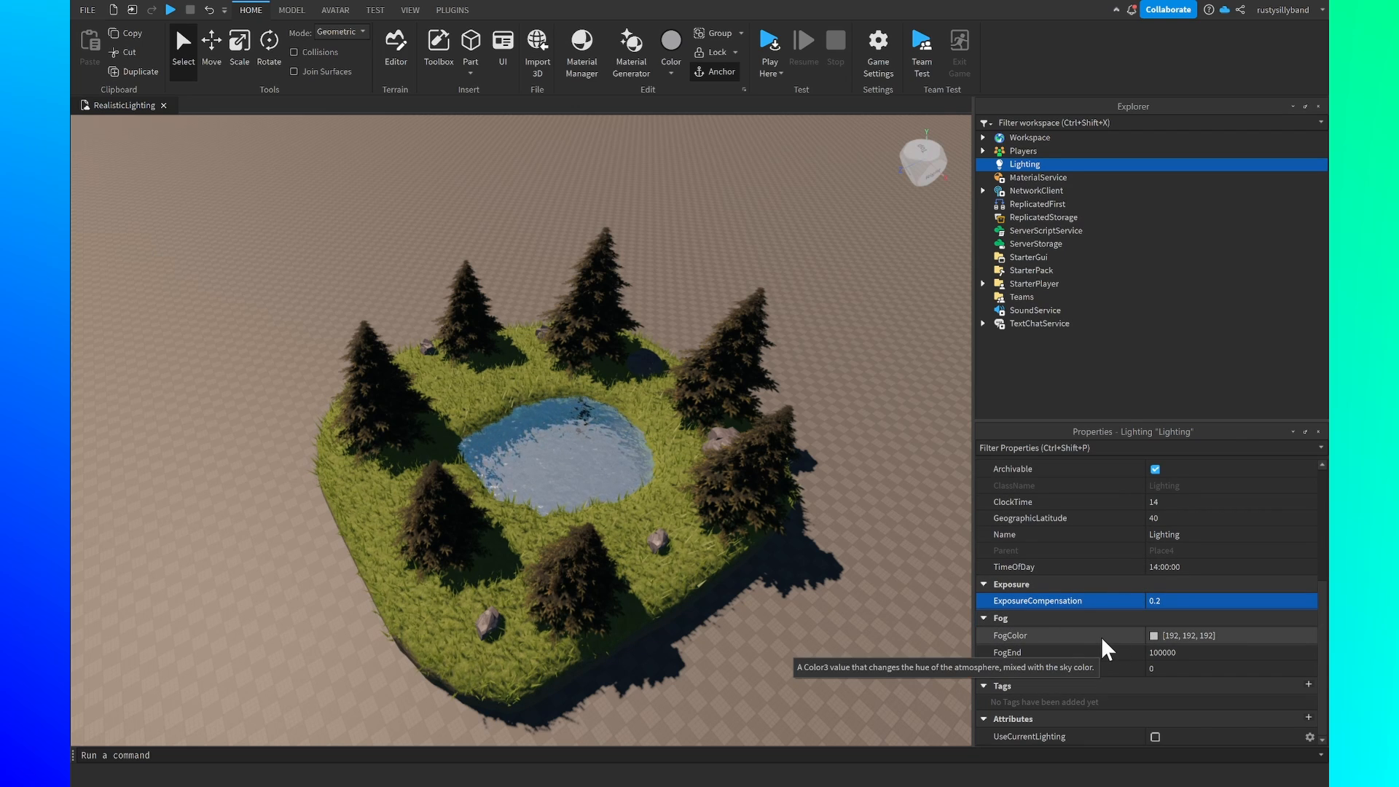
- Set FogColor to the pale blue 136, 174, 192
{"action": "left_click", "coordinate": [1242, 635]}
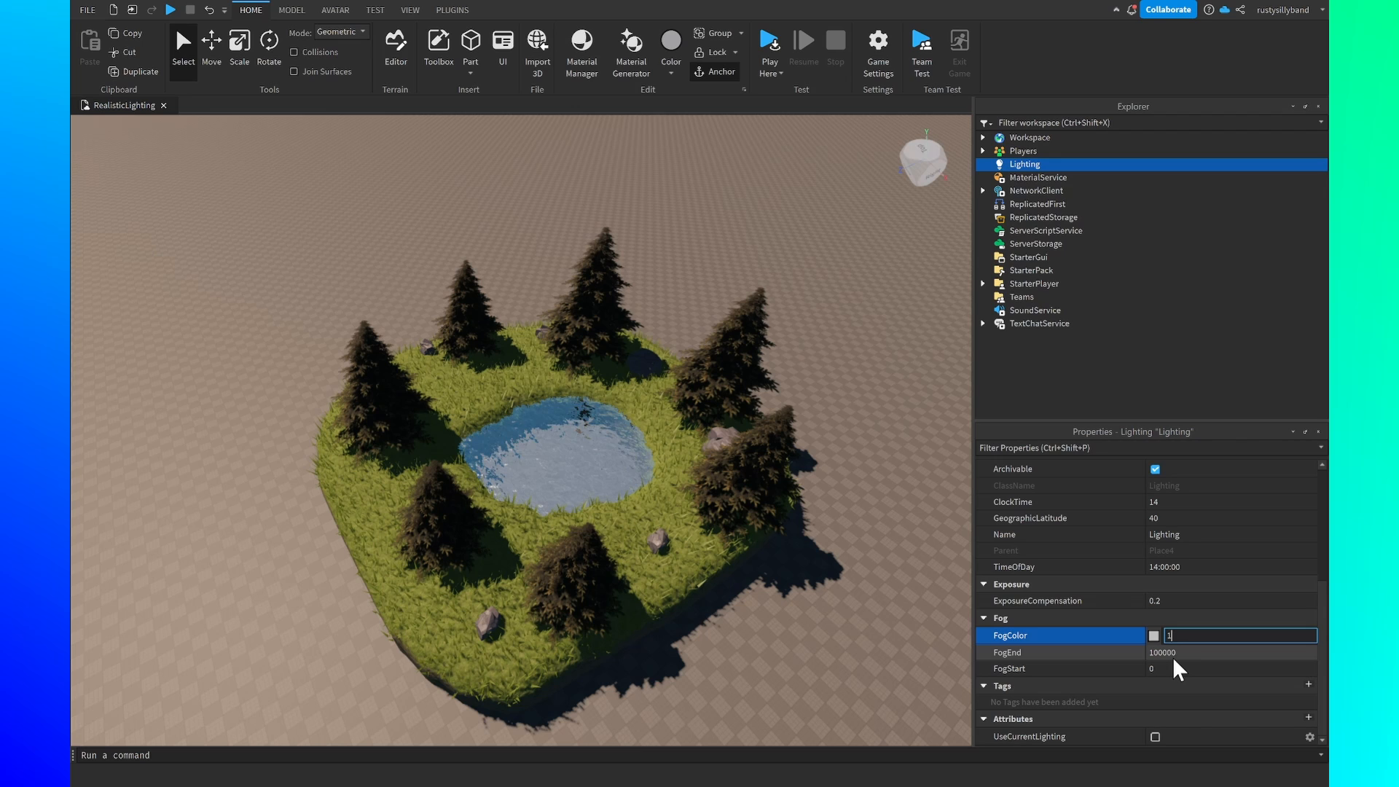
{"action": "type", "text": "136, 174, 192]"}
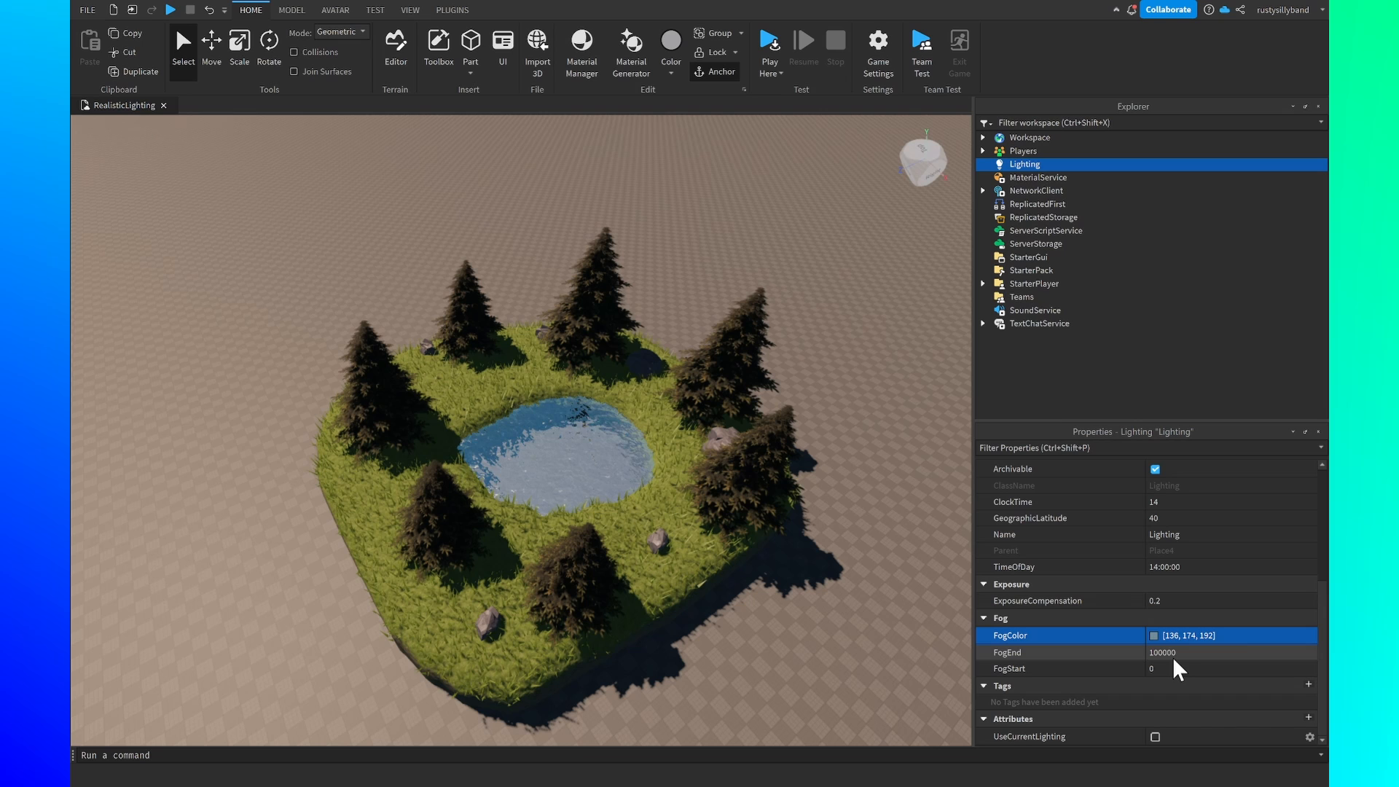
- Set FogEnd to 2500 and add an Atmosphere under Lighting with Density 0.3
{"action": "left_click", "coordinate": [1204, 651]}
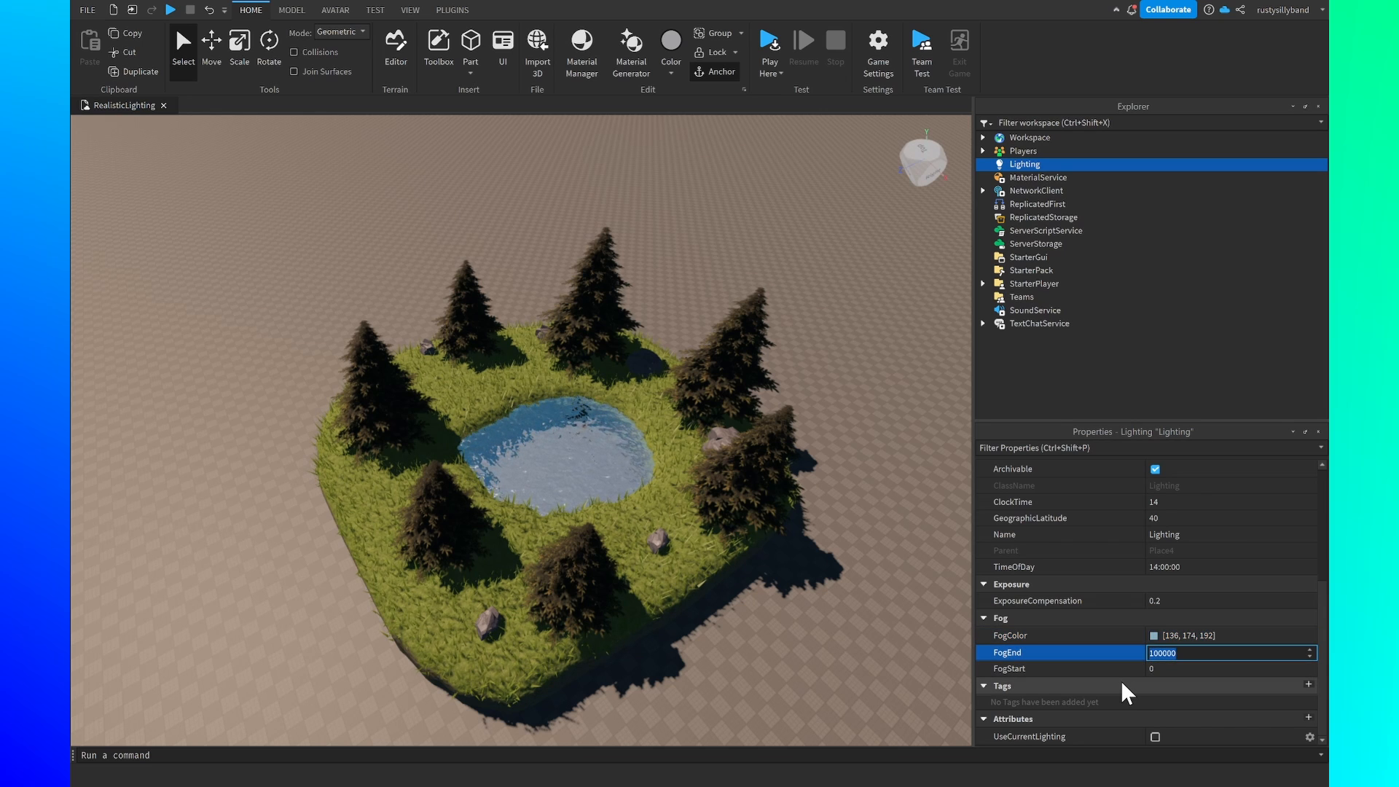
{"action": "type", "text": "2500"}
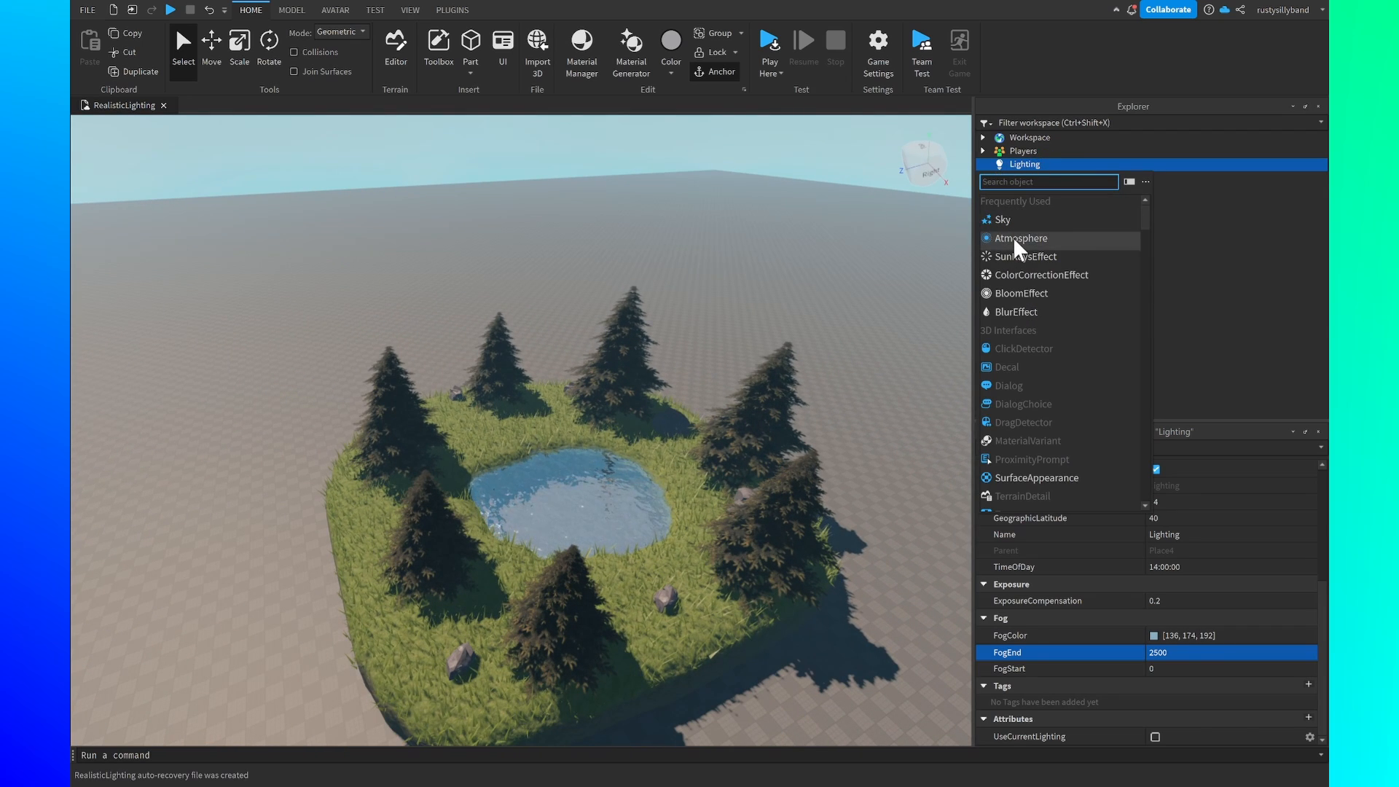
{"action": "left_click", "coordinate": [1023, 239]}
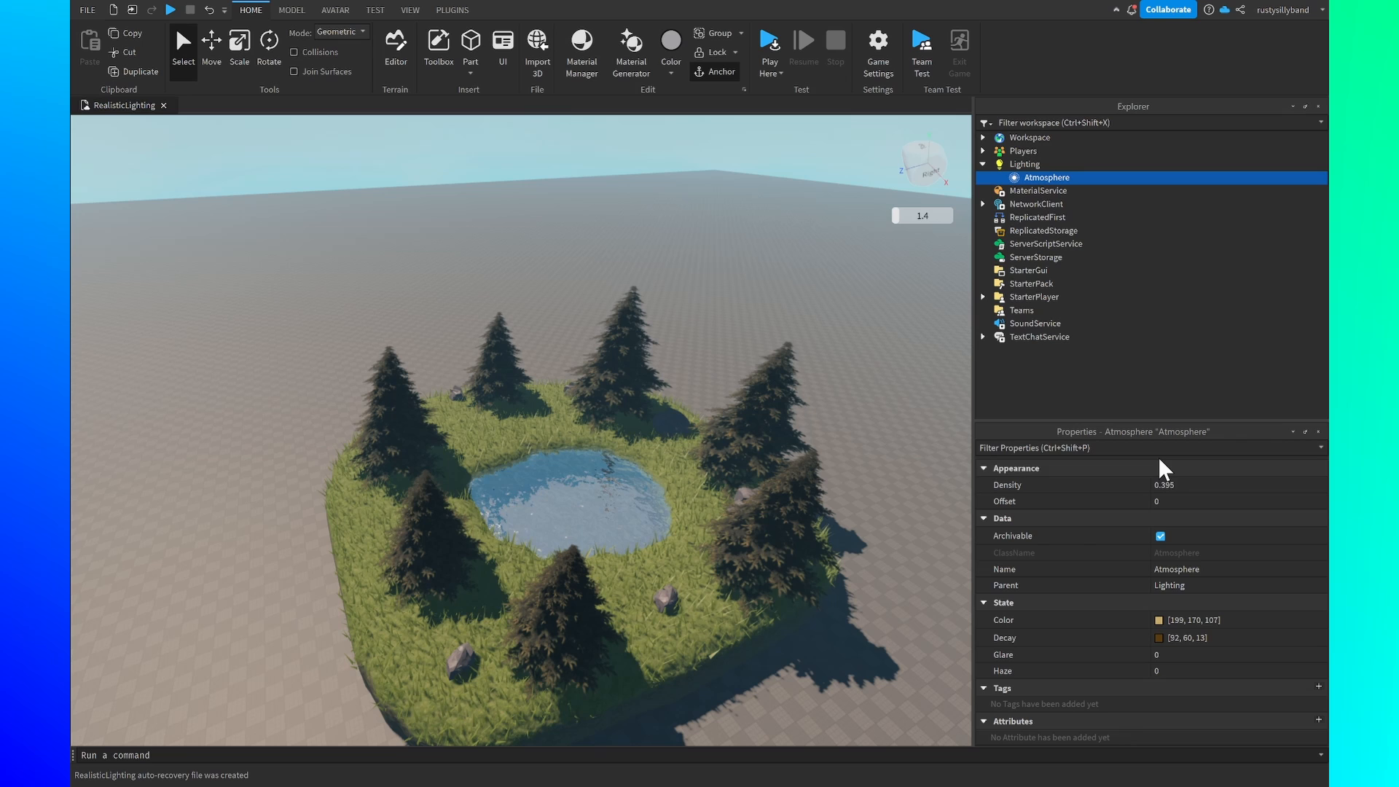
{"action": "left_click", "coordinate": [1172, 485]}
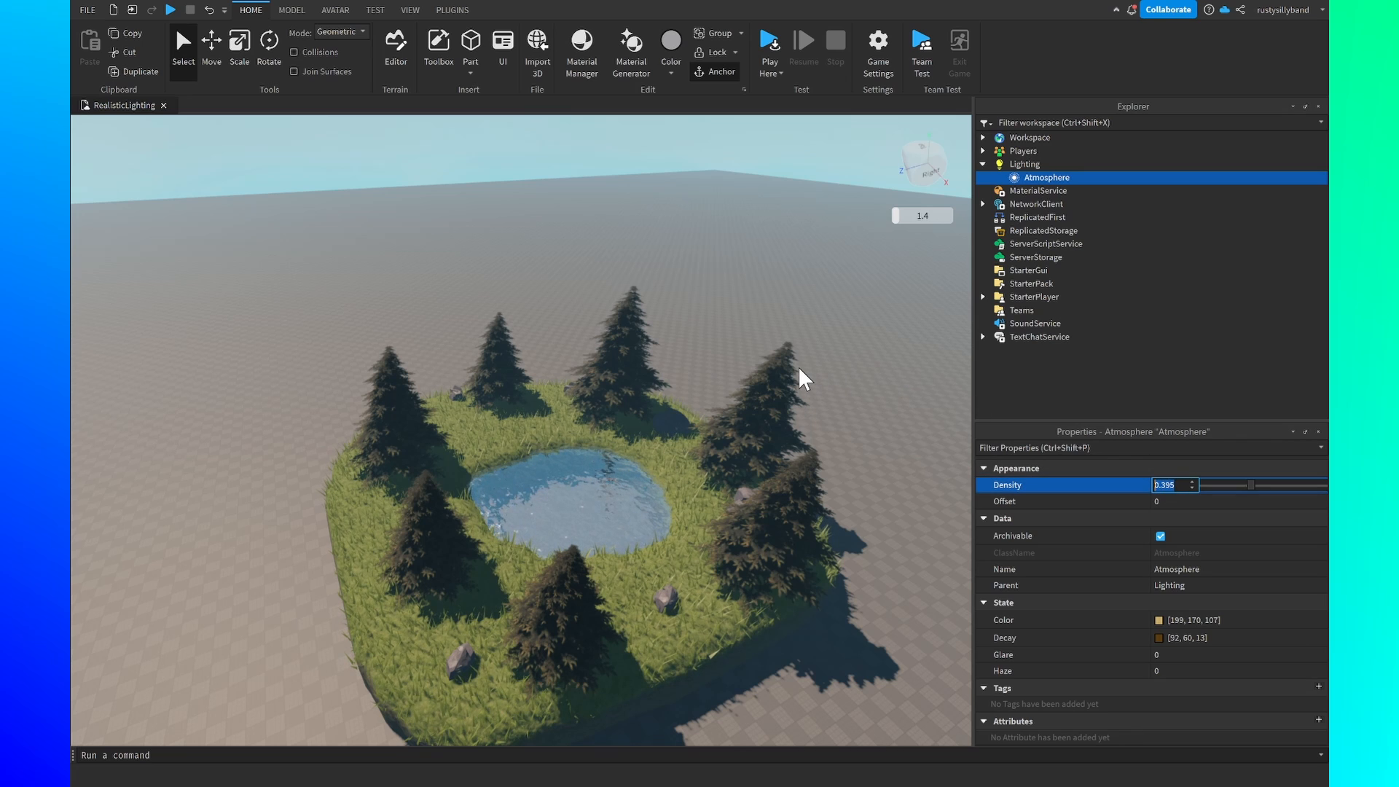
{"action": "key", "text": "Enter"}
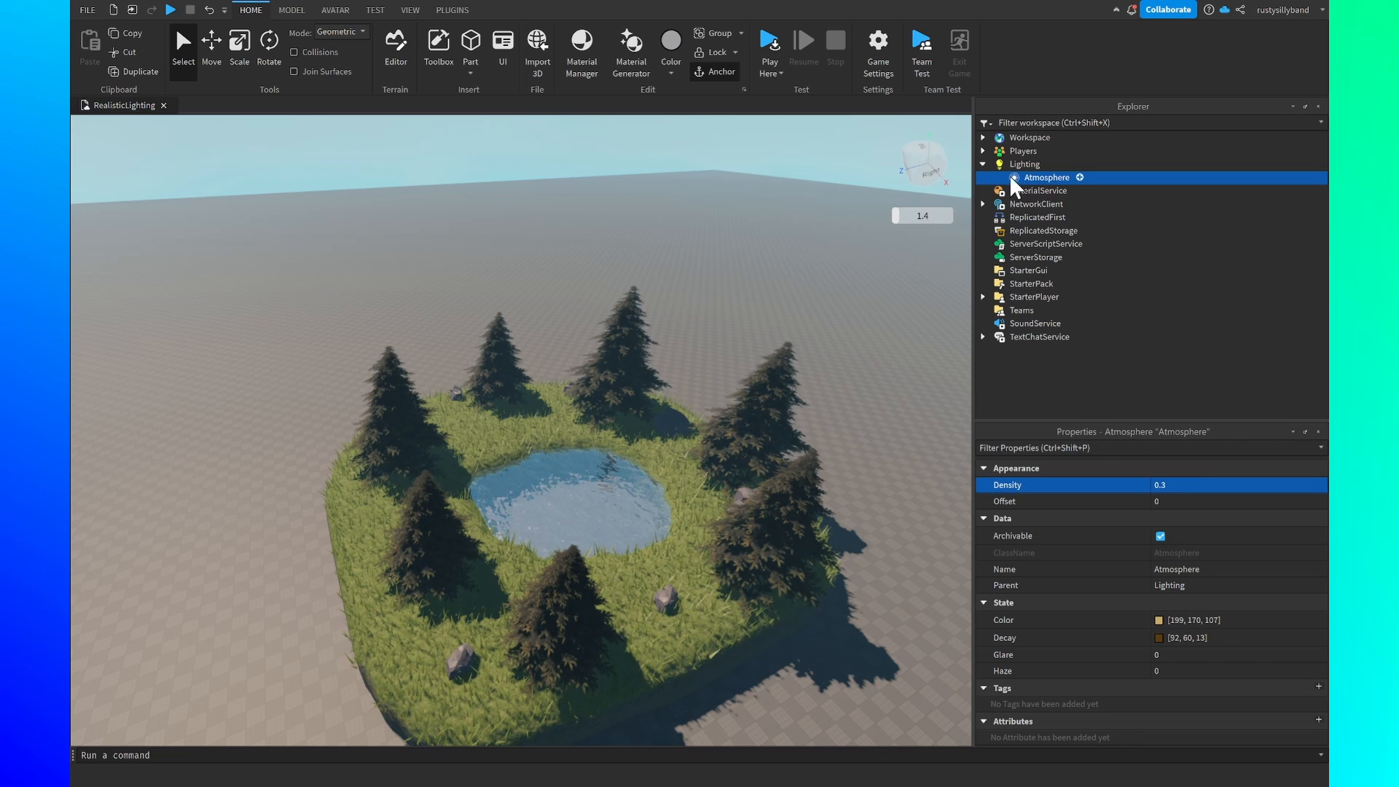
- Add a Sky with SunAngularSize 6 and a BlurEffect of Size 3 under Lighting
{"action": "left_click", "coordinate": [1027, 190]}
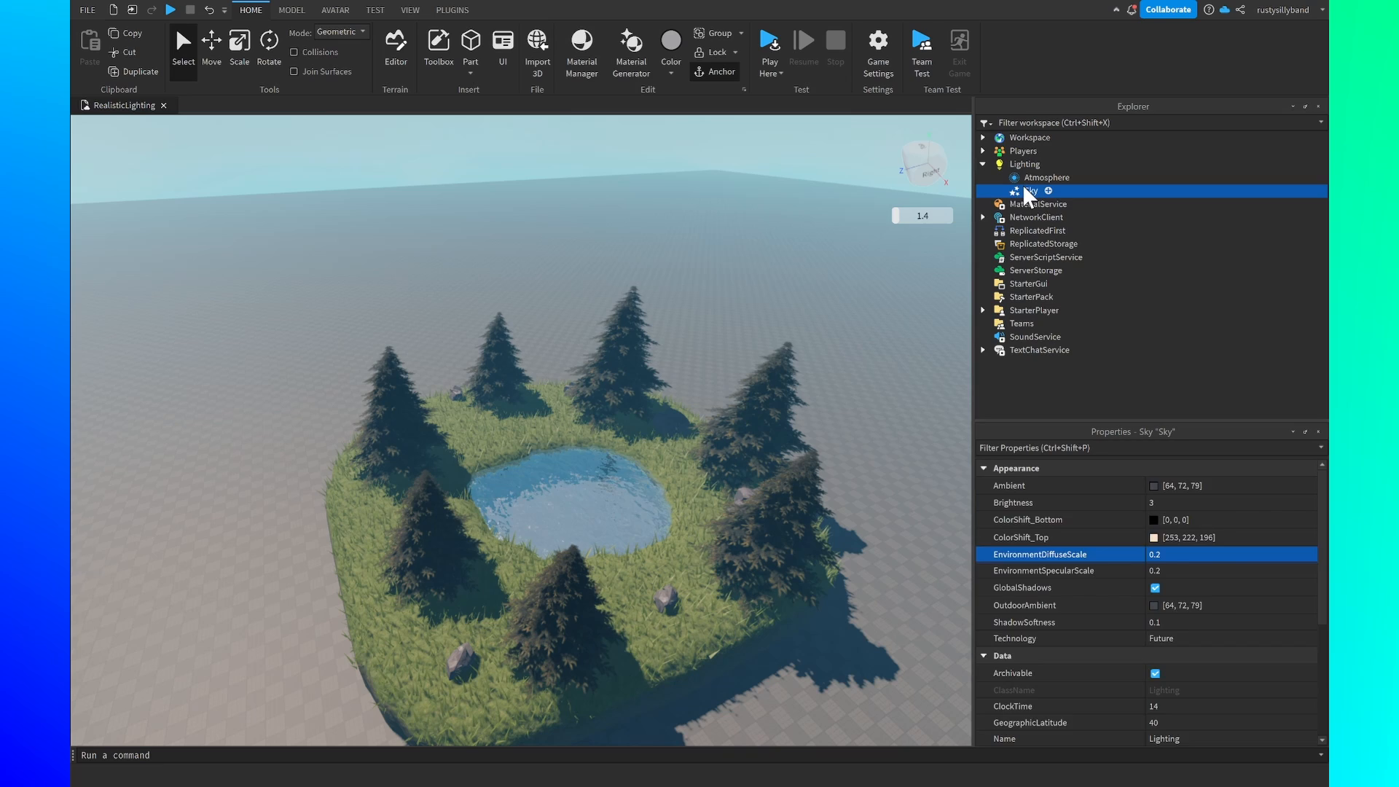
{"action": "left_click", "coordinate": [1028, 190]}
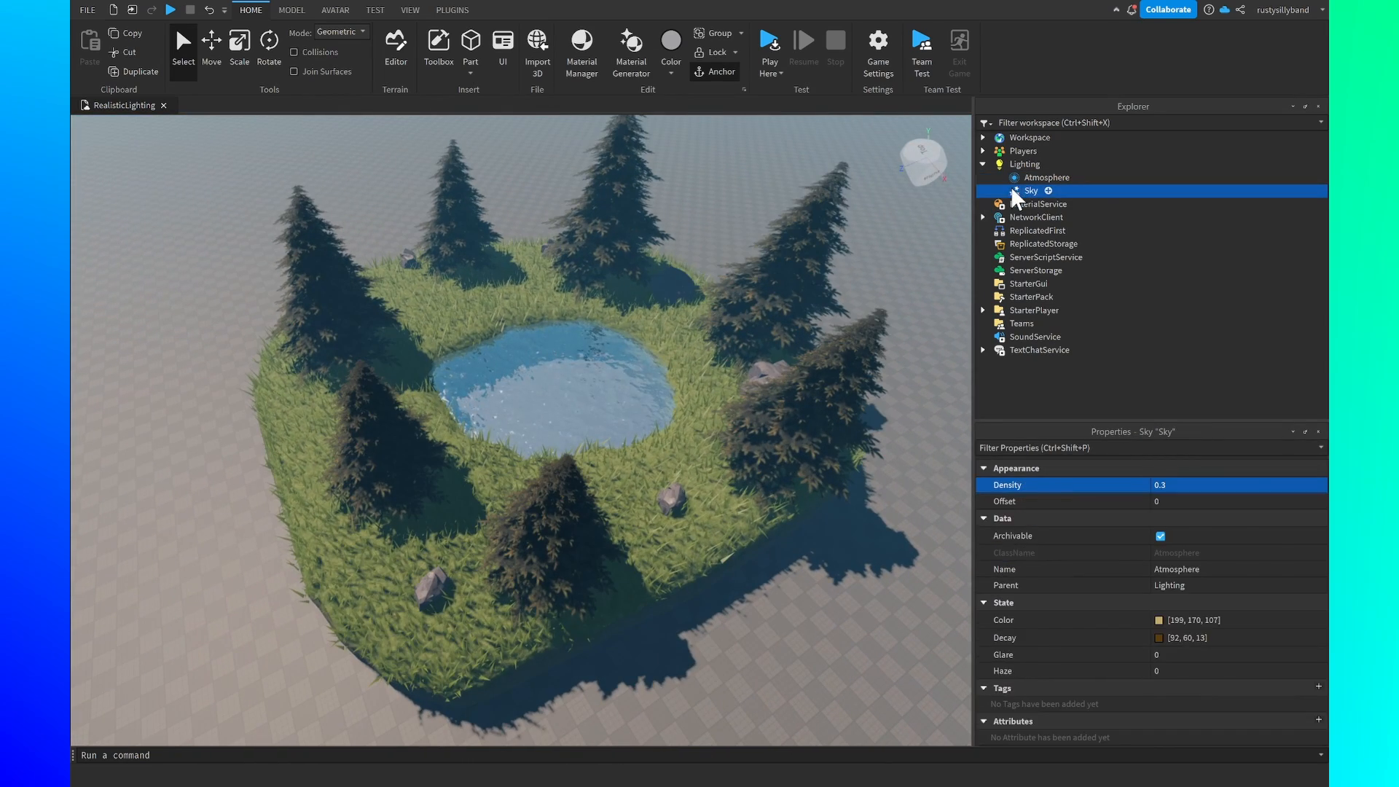
{"action": "left_click", "coordinate": [1032, 190]}
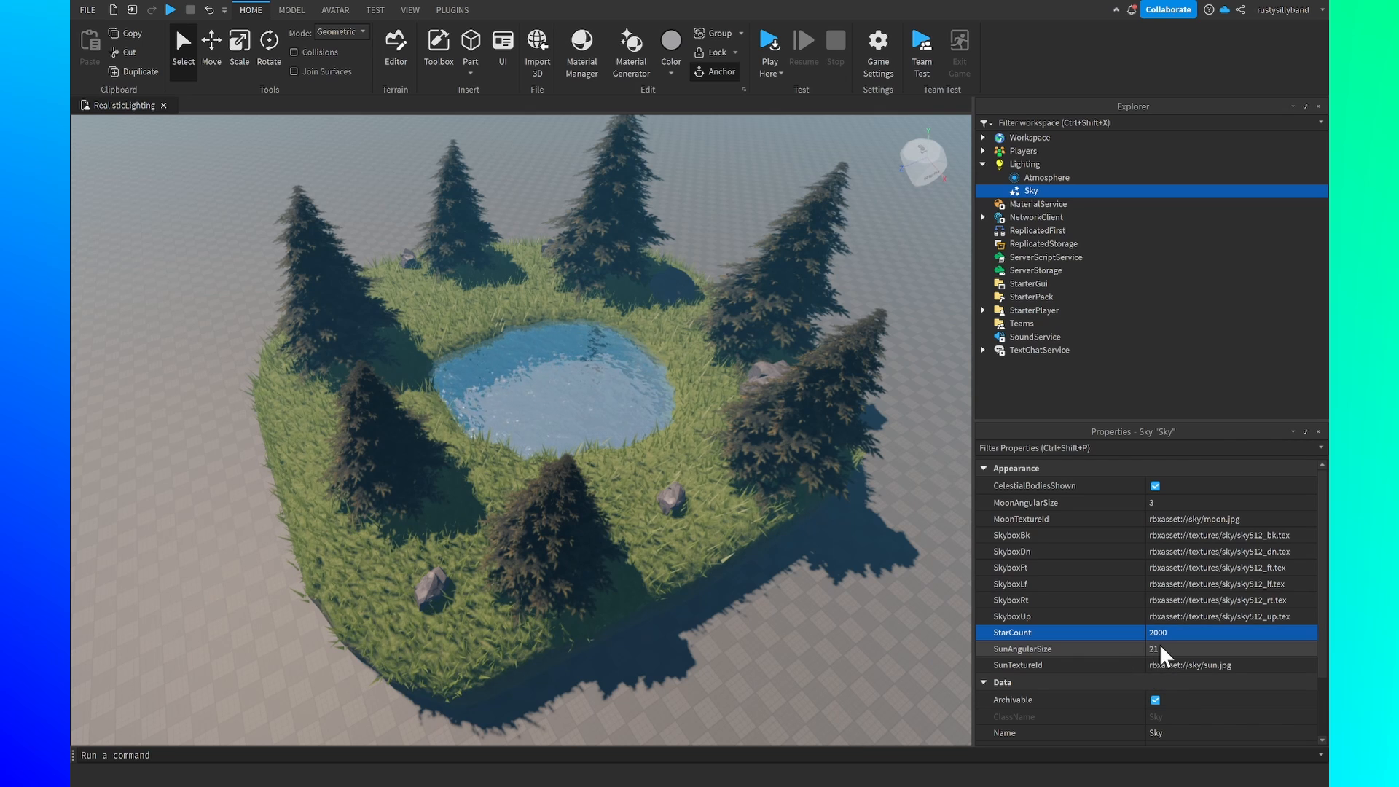
{"action": "type", "text": "6"}
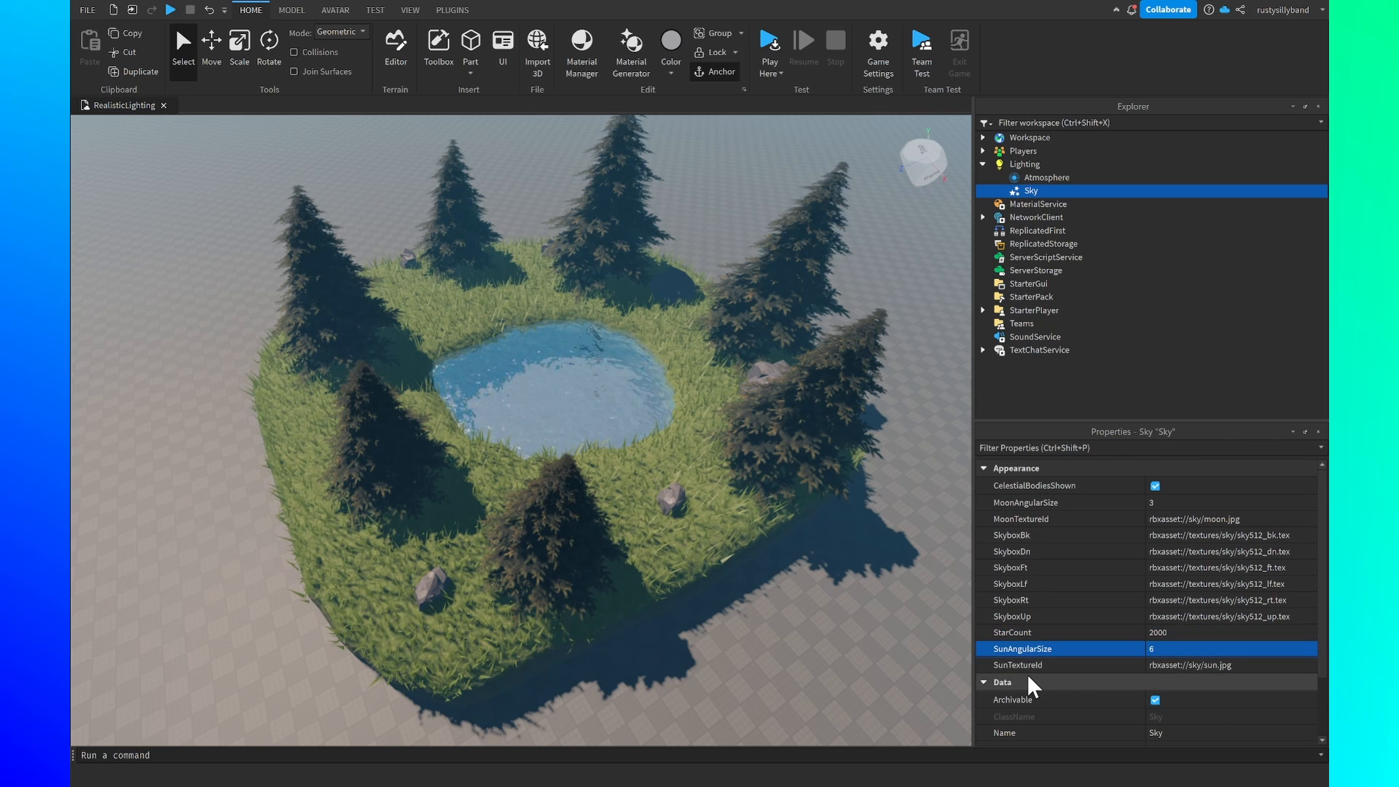
{"action": "left_click", "coordinate": [1025, 163]}
{"action": "type", "text": "3"}
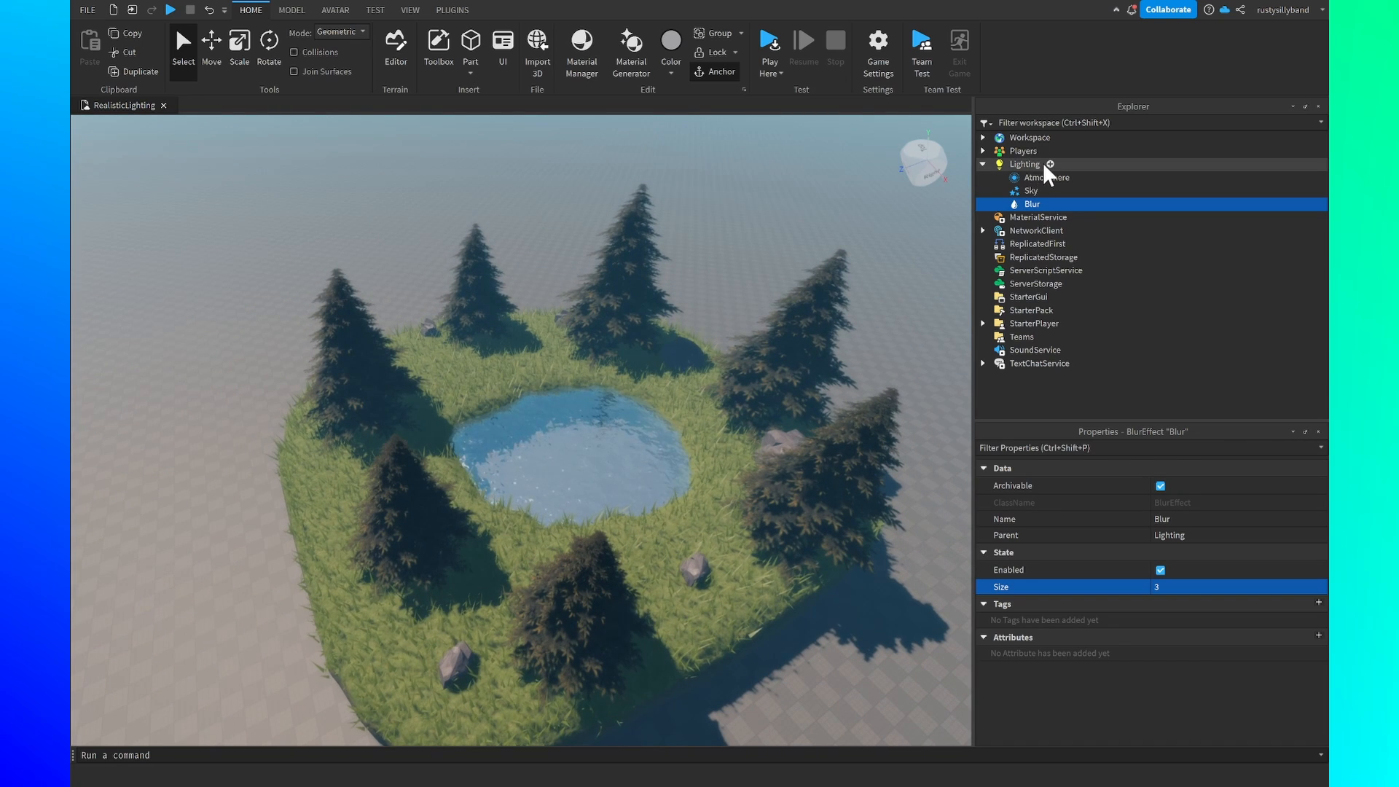
- Insert a DepthOfFieldEffect: FarIntensity 0.1, FocusDistance 60, InFocusRadius 32.5, NearIntensity 0.1
{"action": "left_click", "coordinate": [1052, 164]}
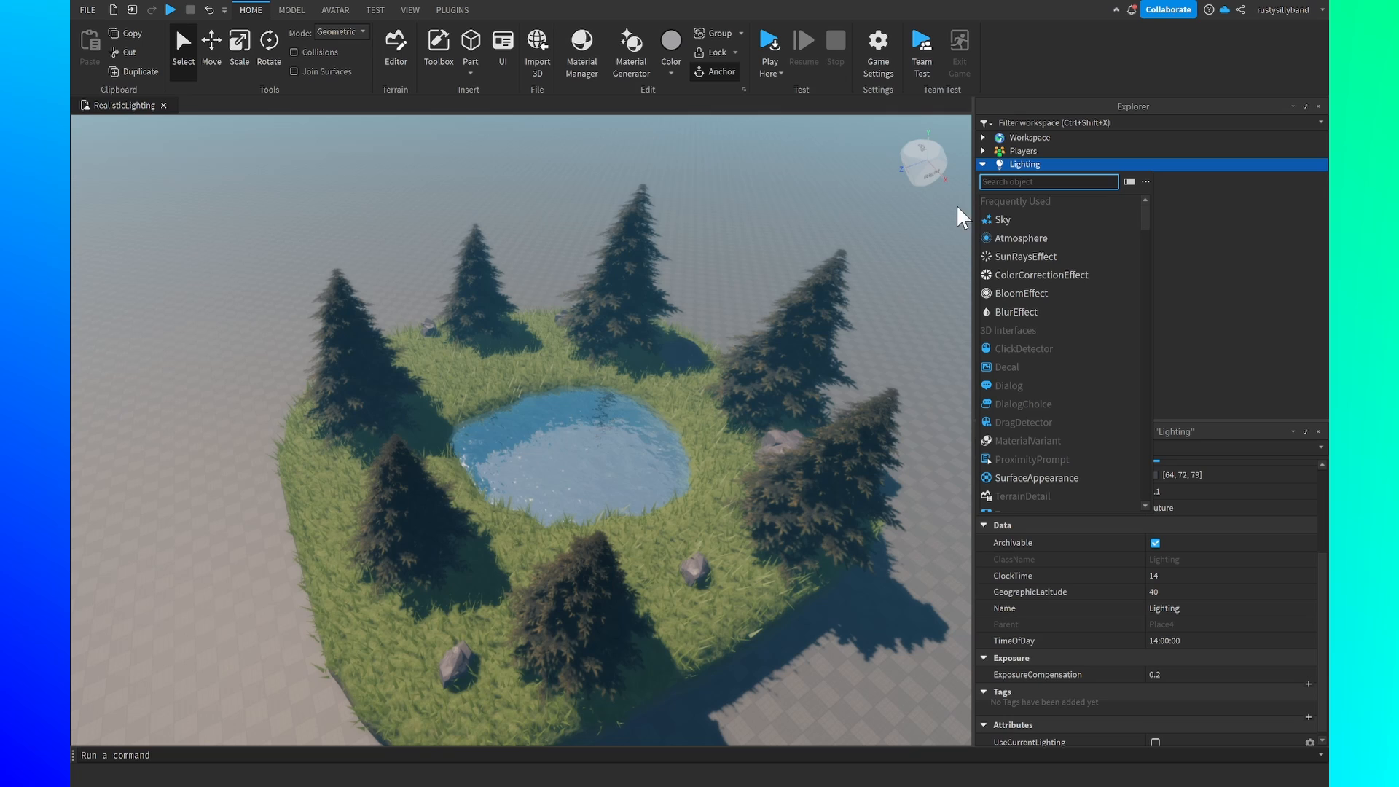
{"action": "type", "text": "depth"}
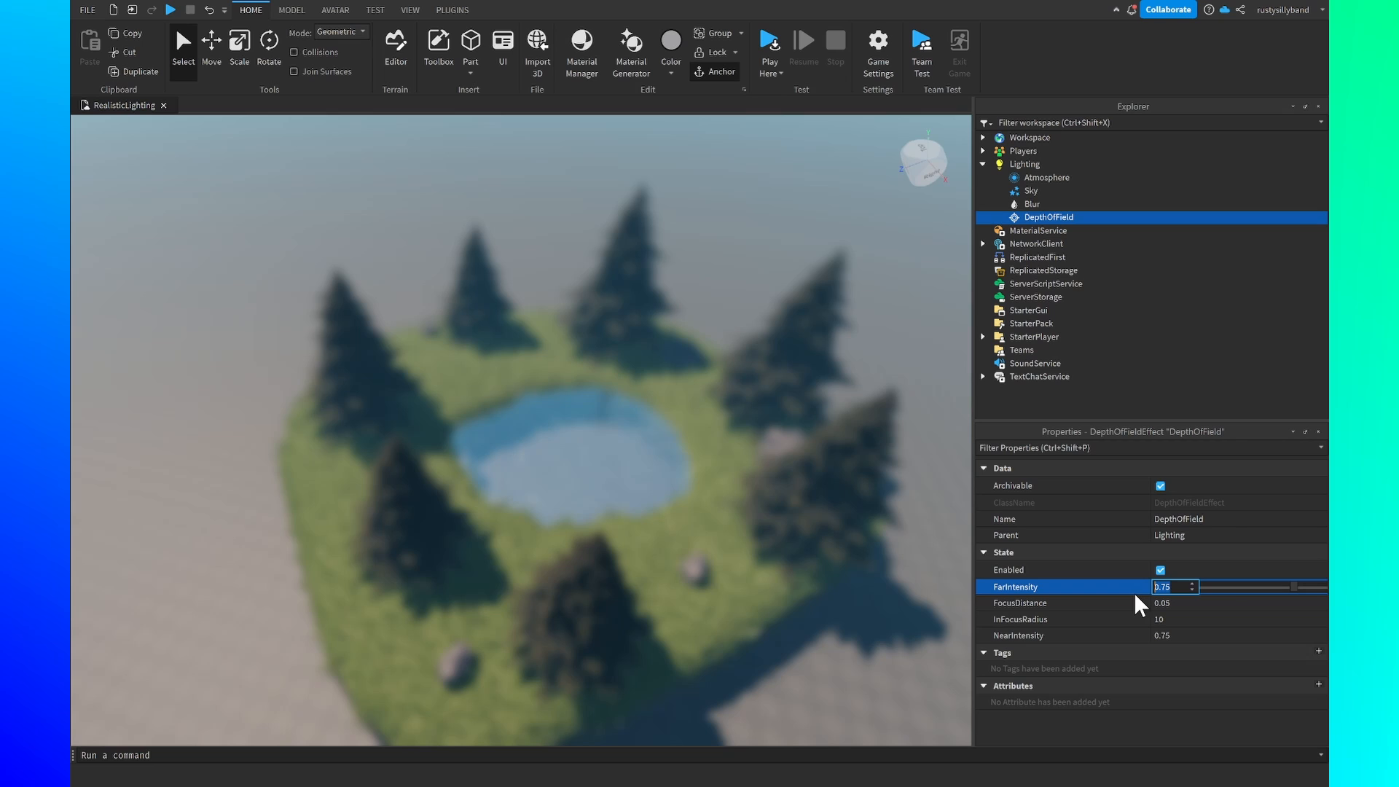
{"action": "type", "text": "0.1"}
{"action": "left_click", "coordinate": [1238, 618]}
{"action": "type", "text": "32.5"}
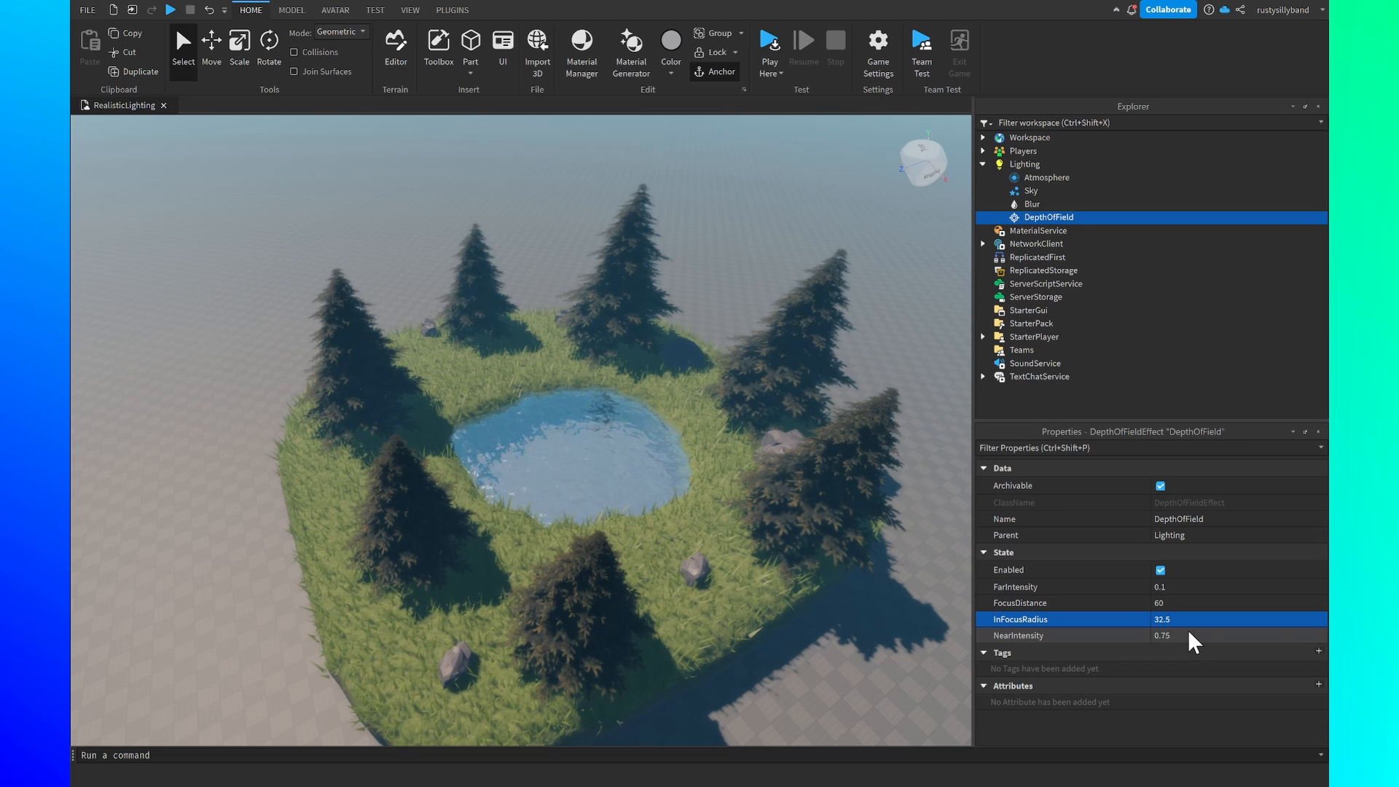
{"action": "left_click", "coordinate": [1189, 635]}
{"action": "type", "text": "0.1"}
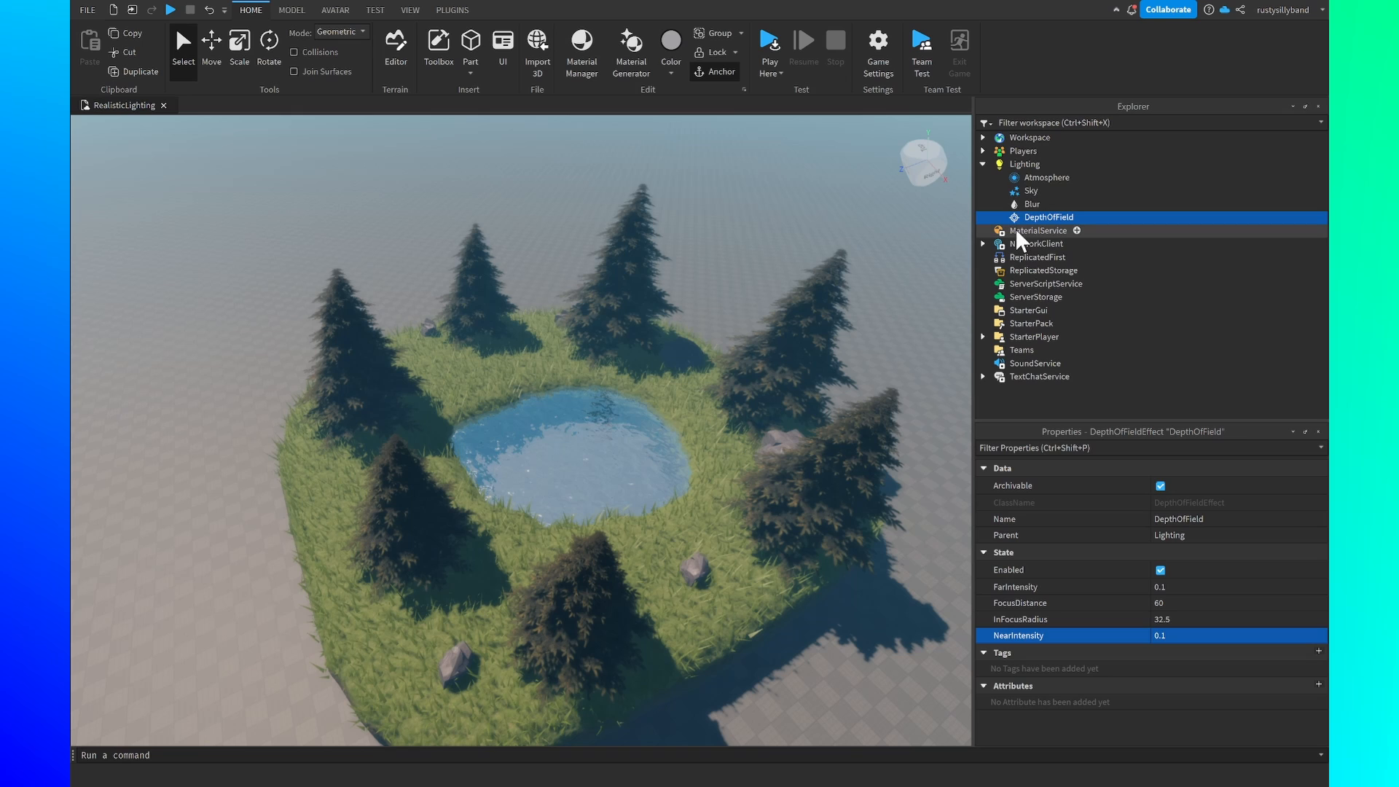
- Insert a SunRaysEffect into Lighting and adjust its Spread
{"action": "left_click", "coordinate": [1025, 163]}
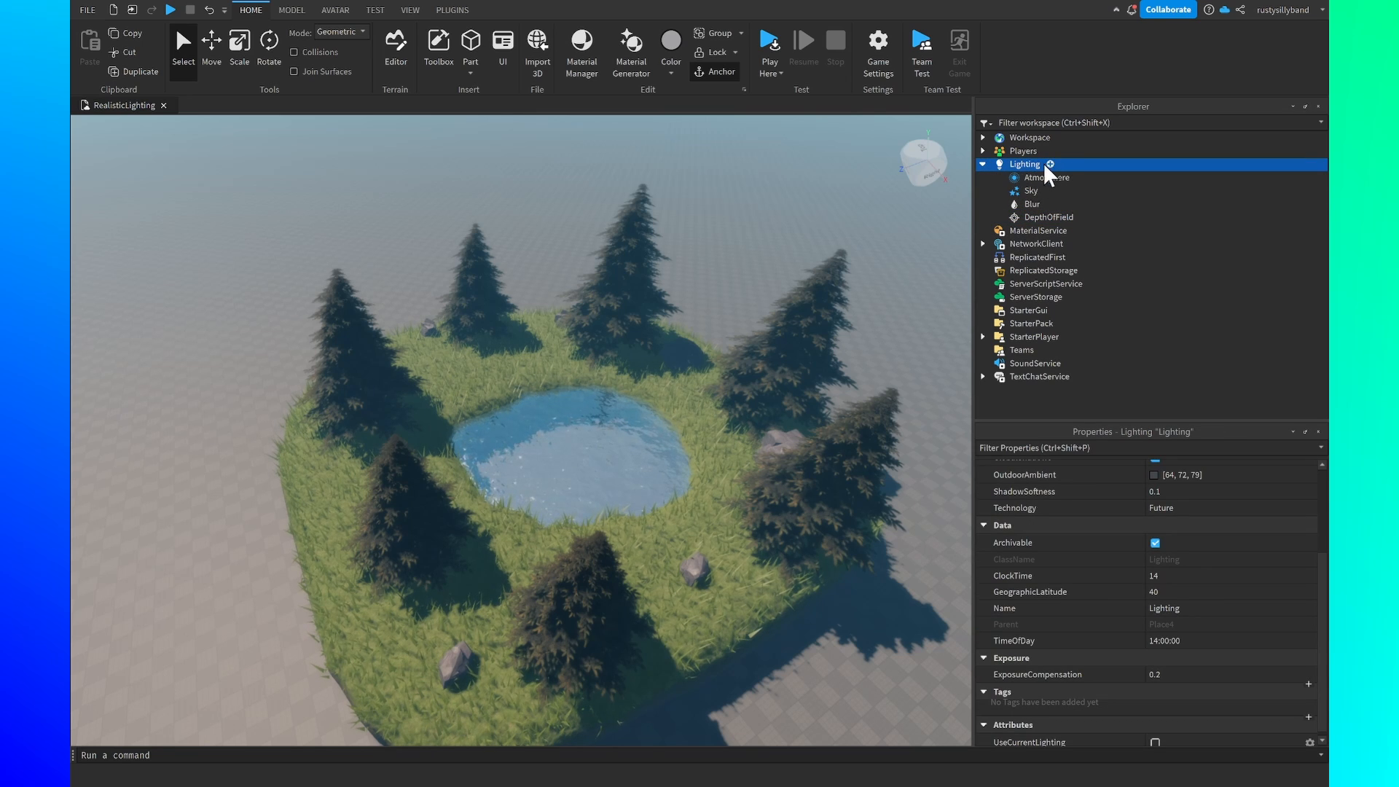
{"action": "left_click", "coordinate": [1055, 164]}
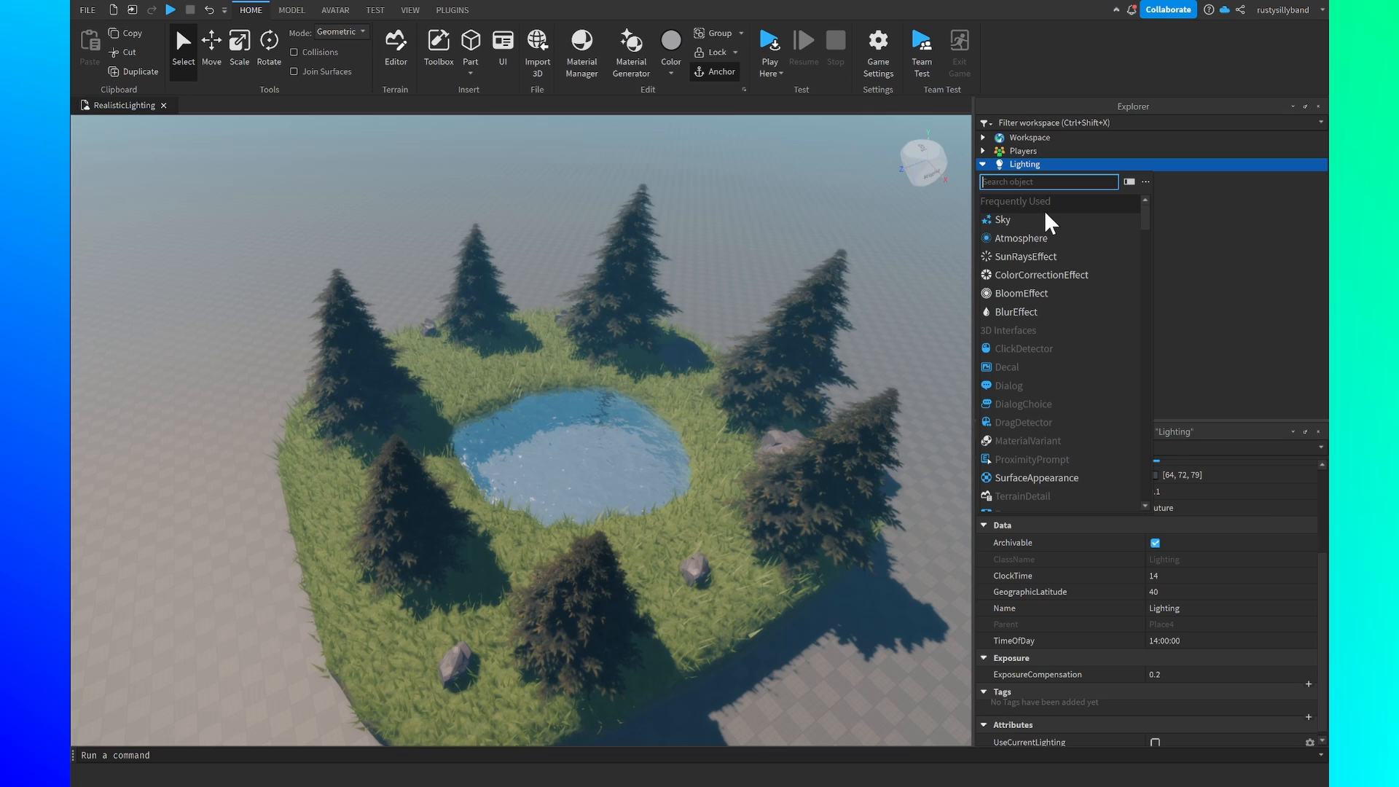
{"action": "type", "text": "sunra"}
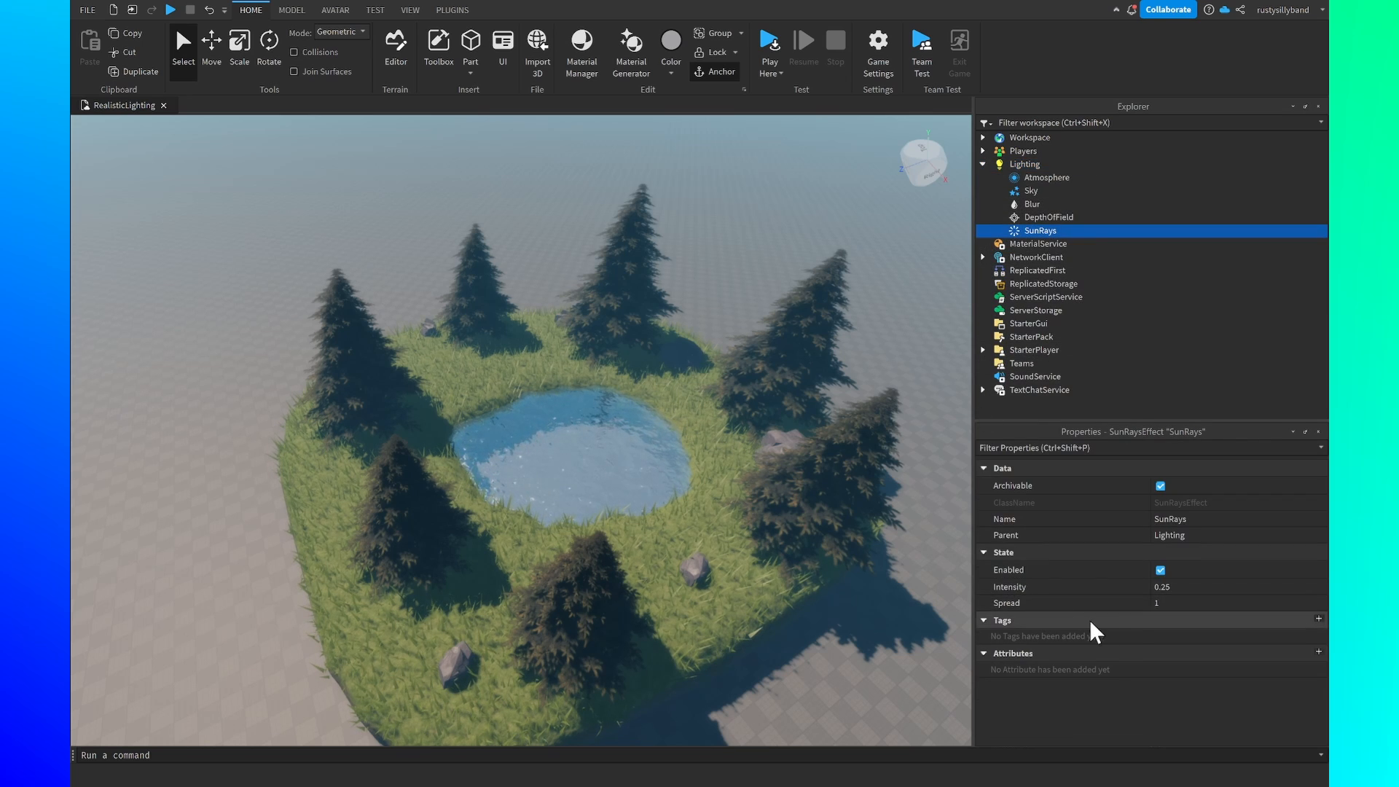
{"action": "left_click", "coordinate": [1184, 586]}
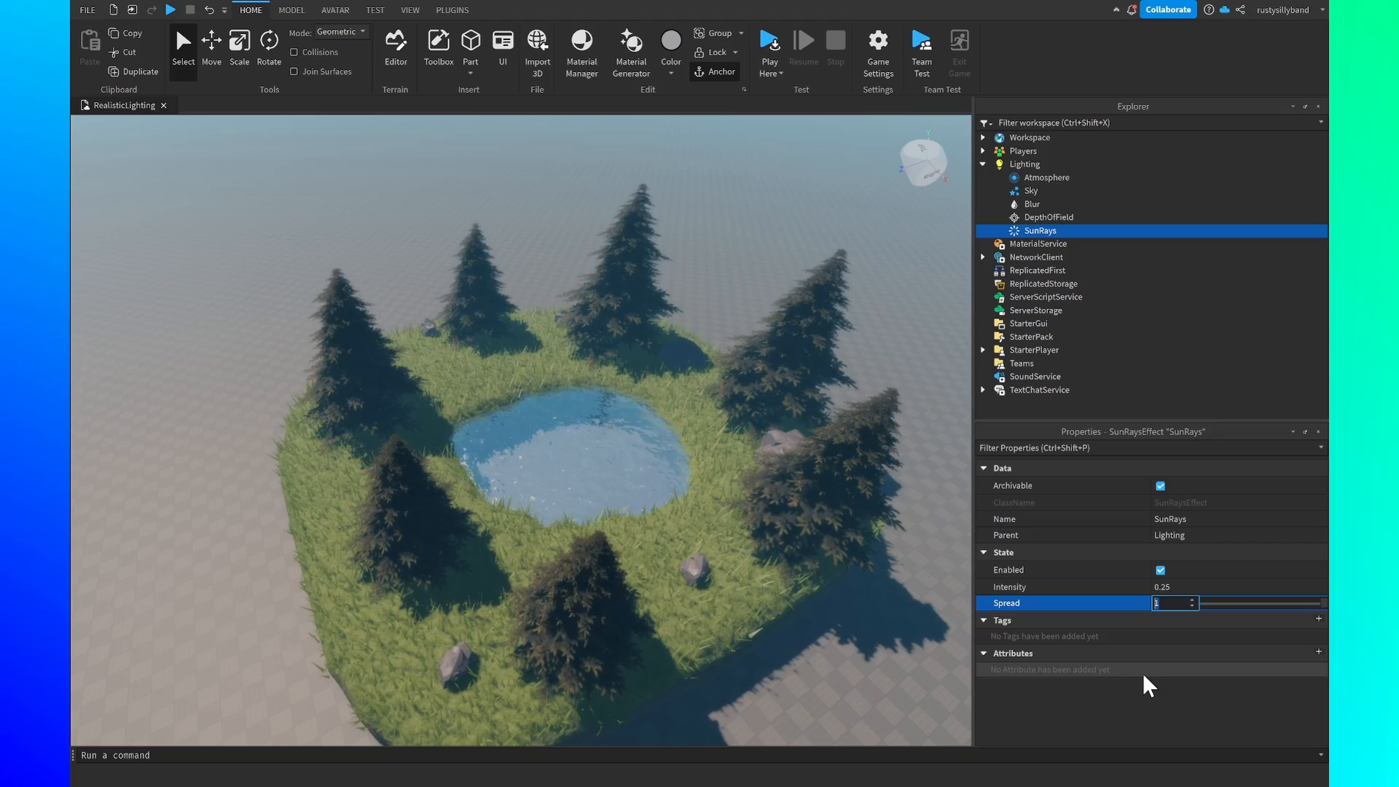
{"action": "type", "text": "0.6"}
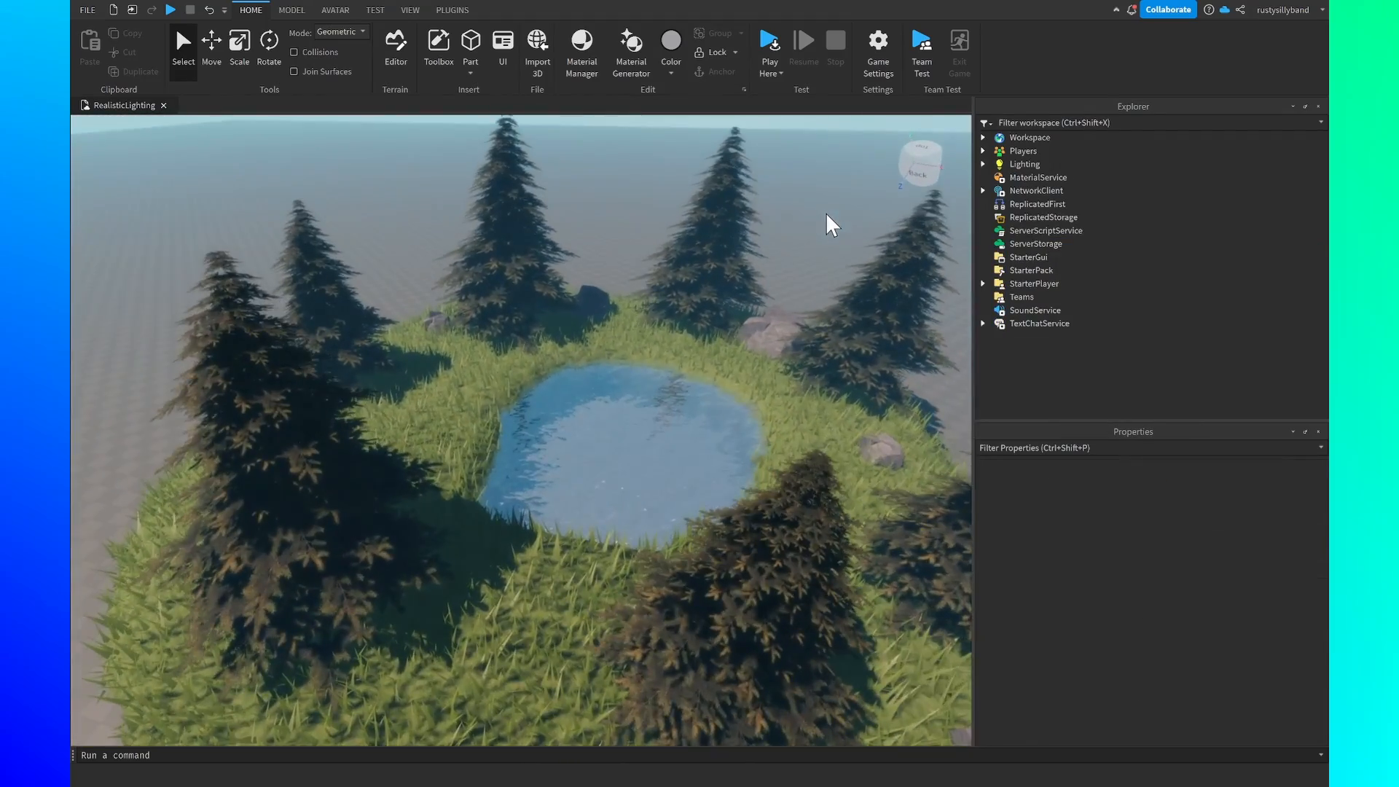
{"action": "left_click", "coordinate": [982, 163]}
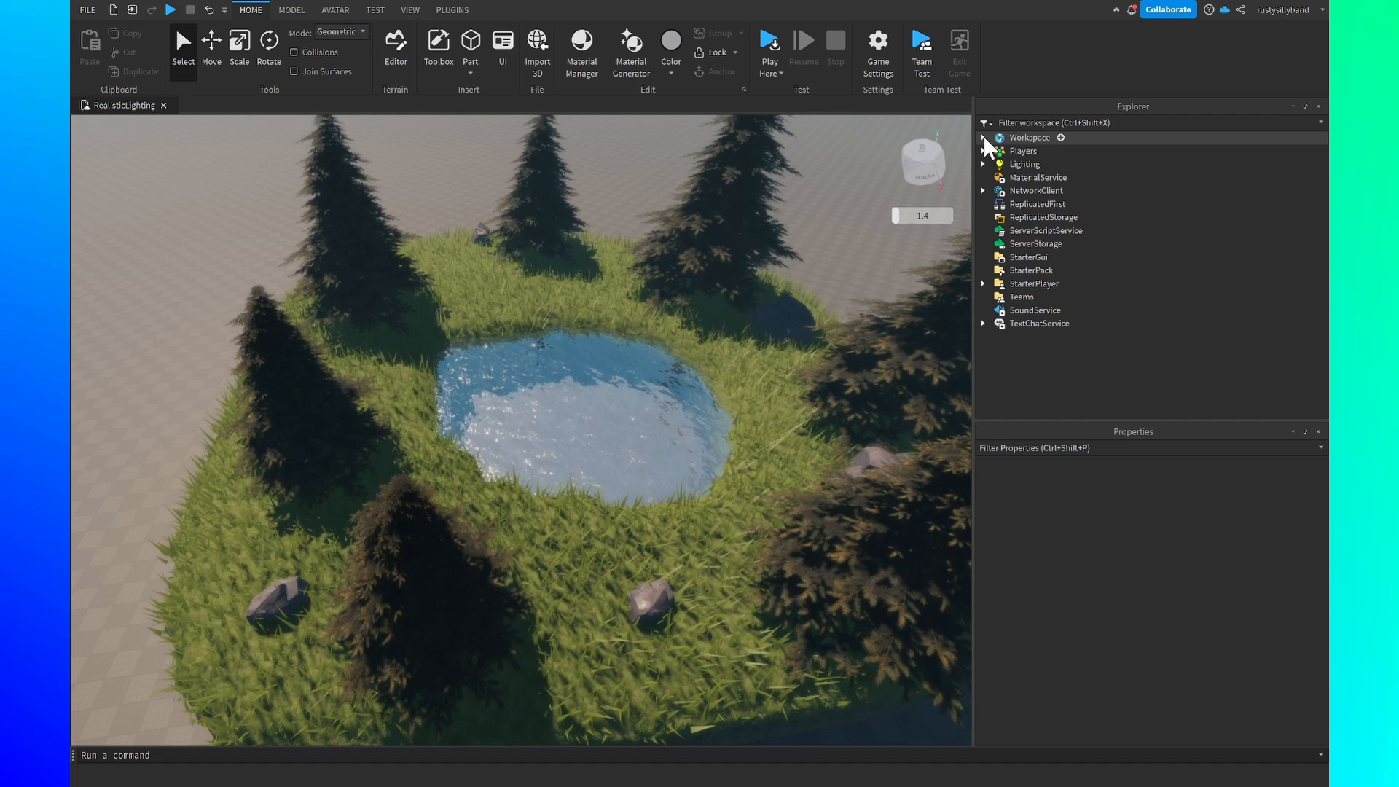
- Select the Workspace Terrain and set its WaterReflectance to 1
{"action": "left_click", "coordinate": [983, 137]}
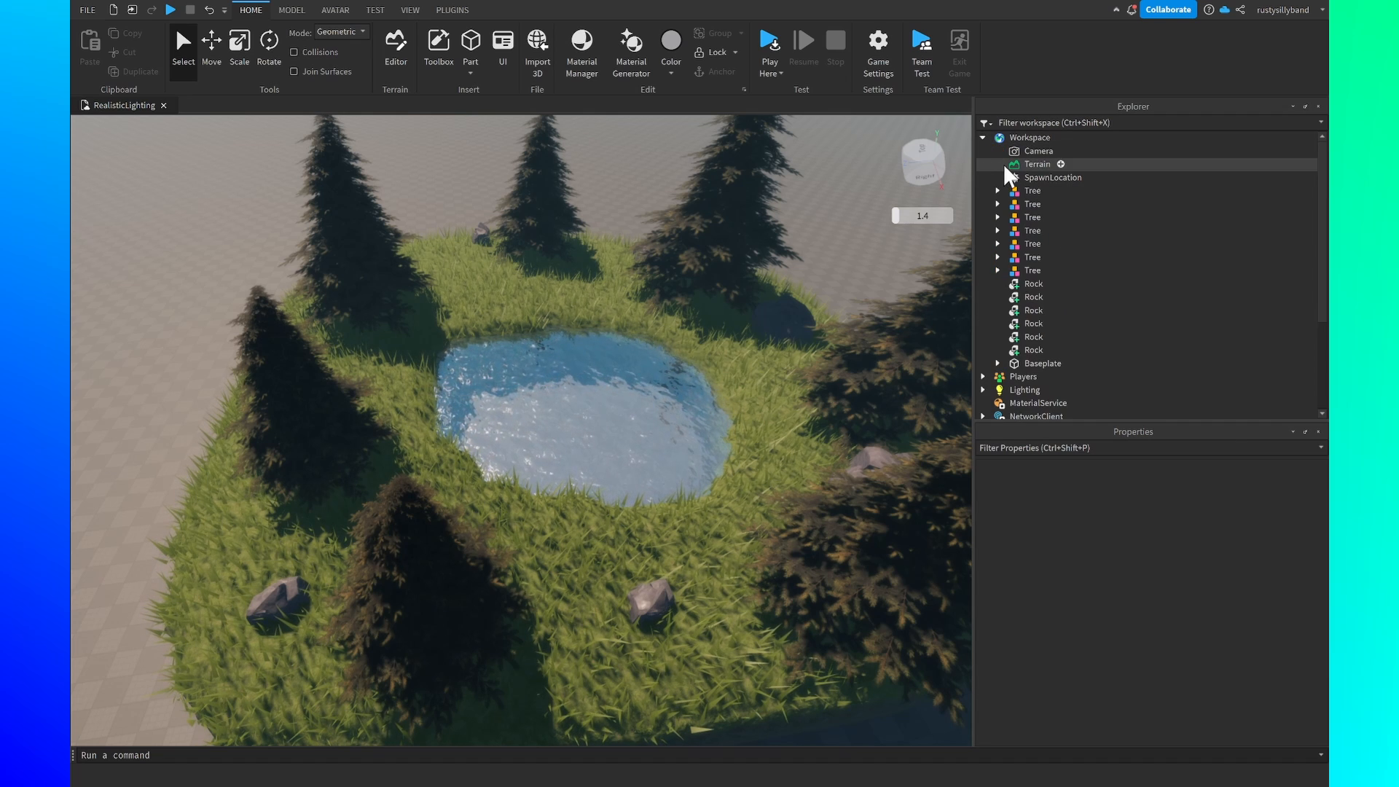
{"action": "left_click", "coordinate": [1038, 163]}
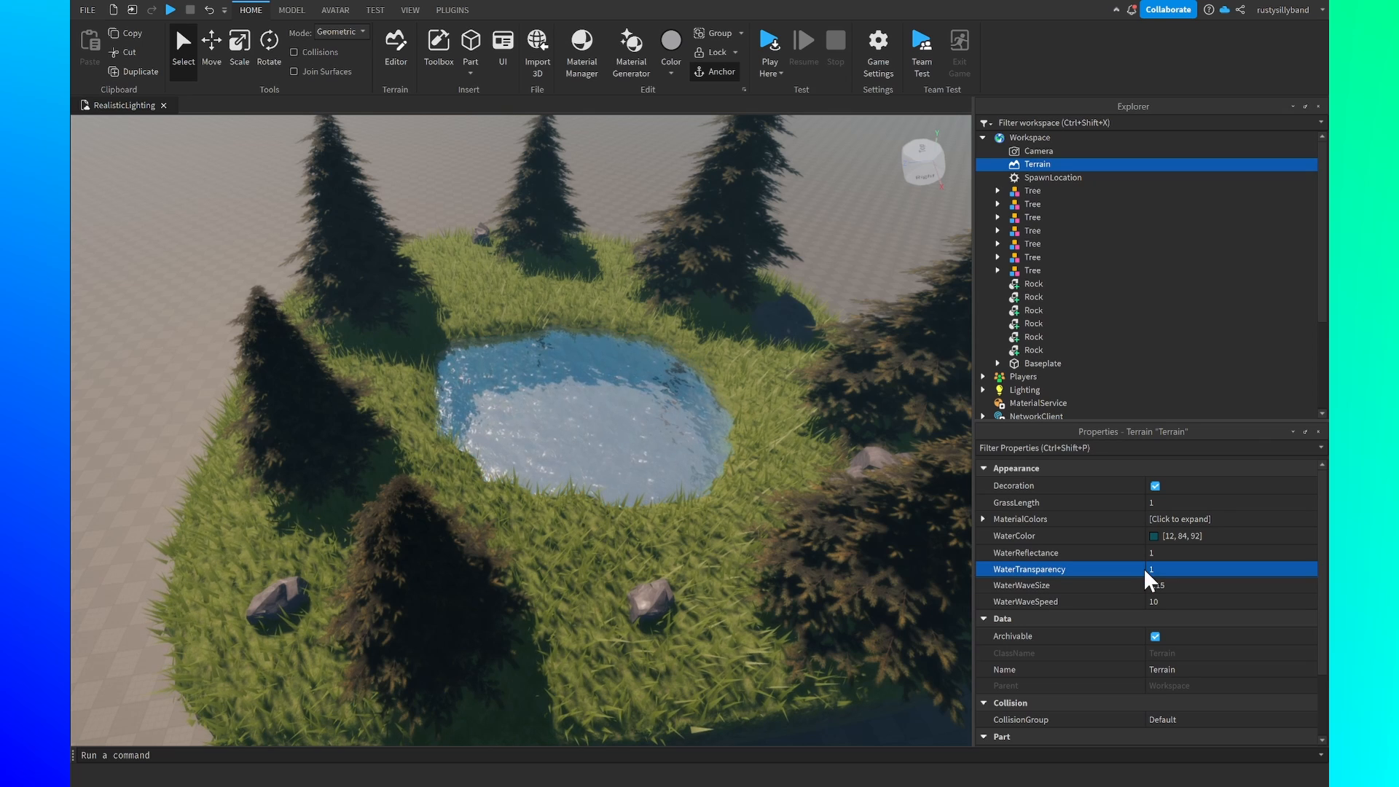
{"action": "left_click", "coordinate": [1180, 552]}
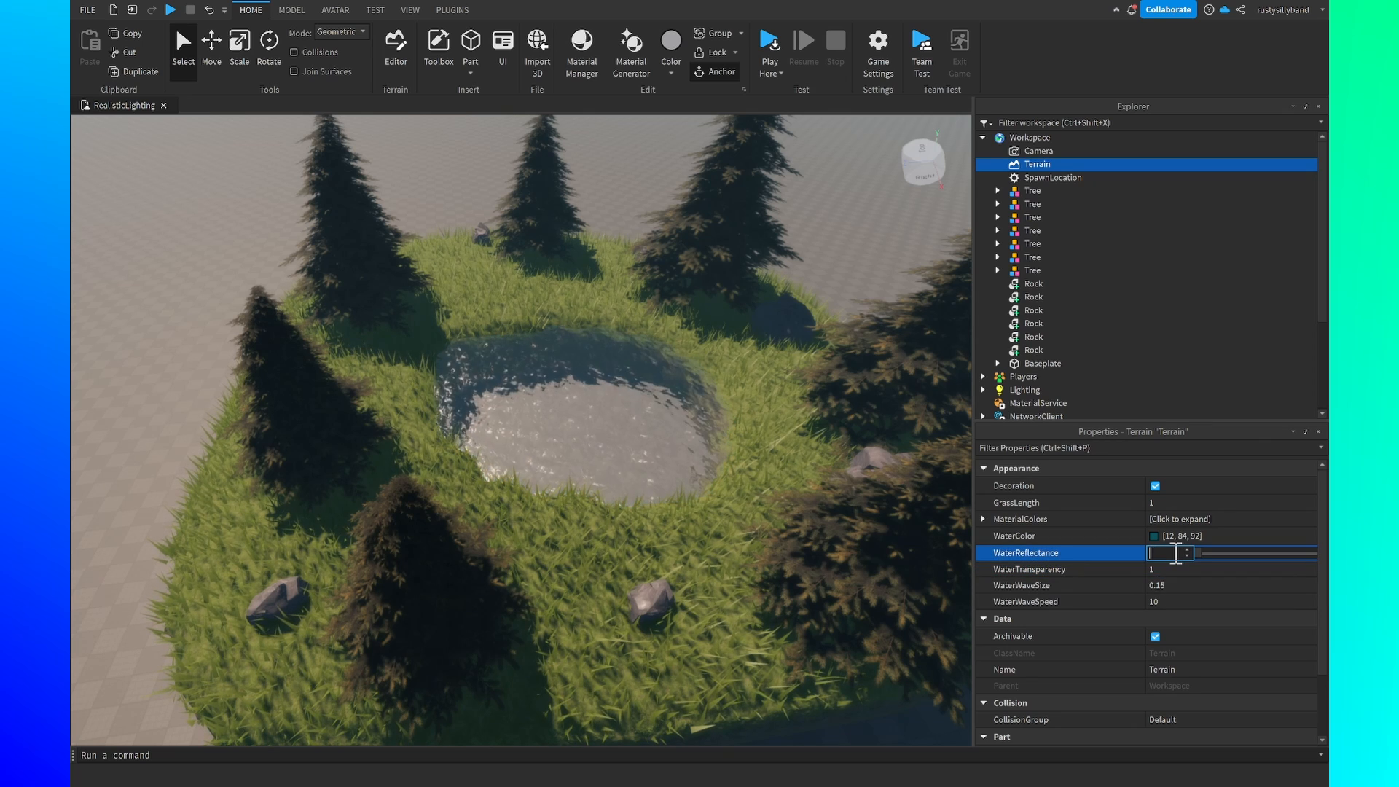
{"action": "type", "text": "1"}
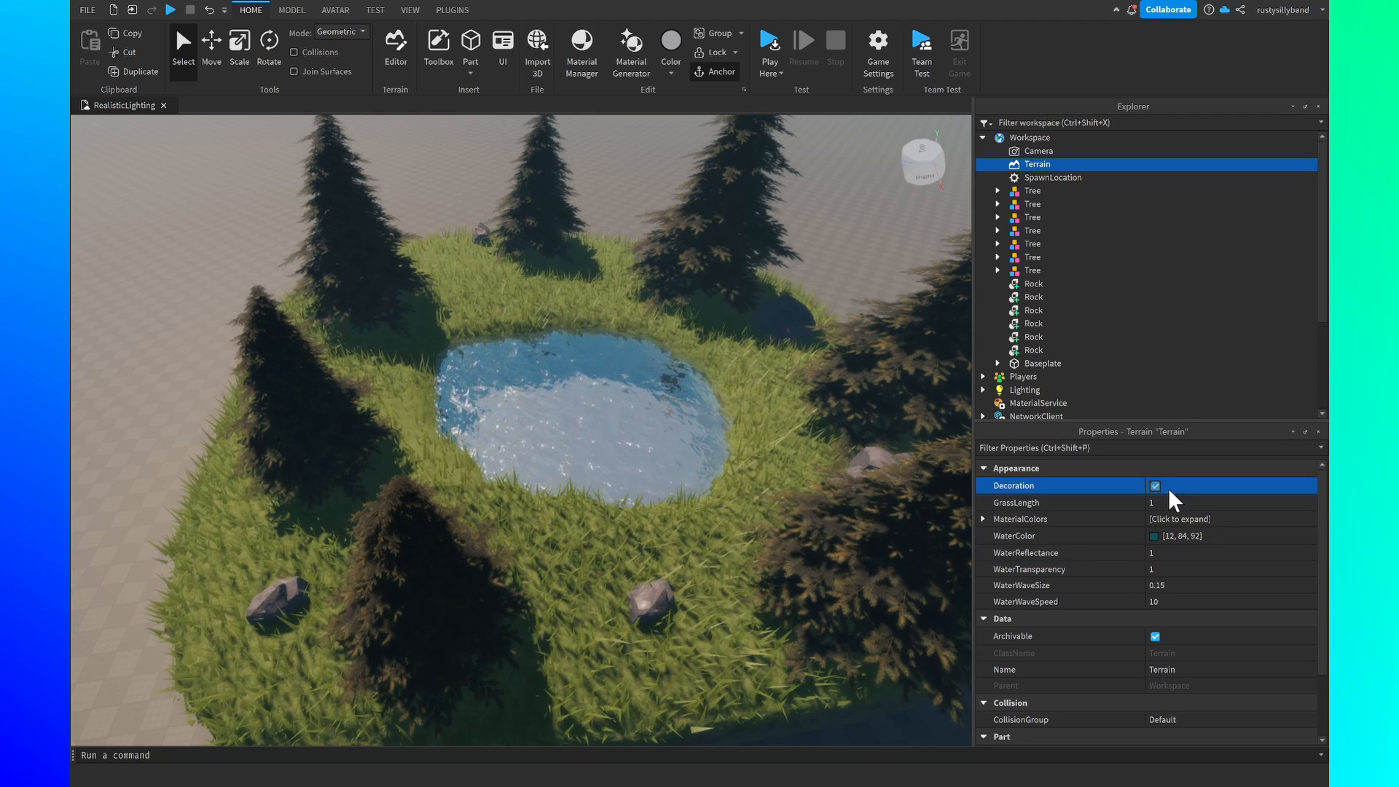
- Adjust the terrain GrassLength slider to about 0.955
{"action": "left_click", "coordinate": [1153, 485]}
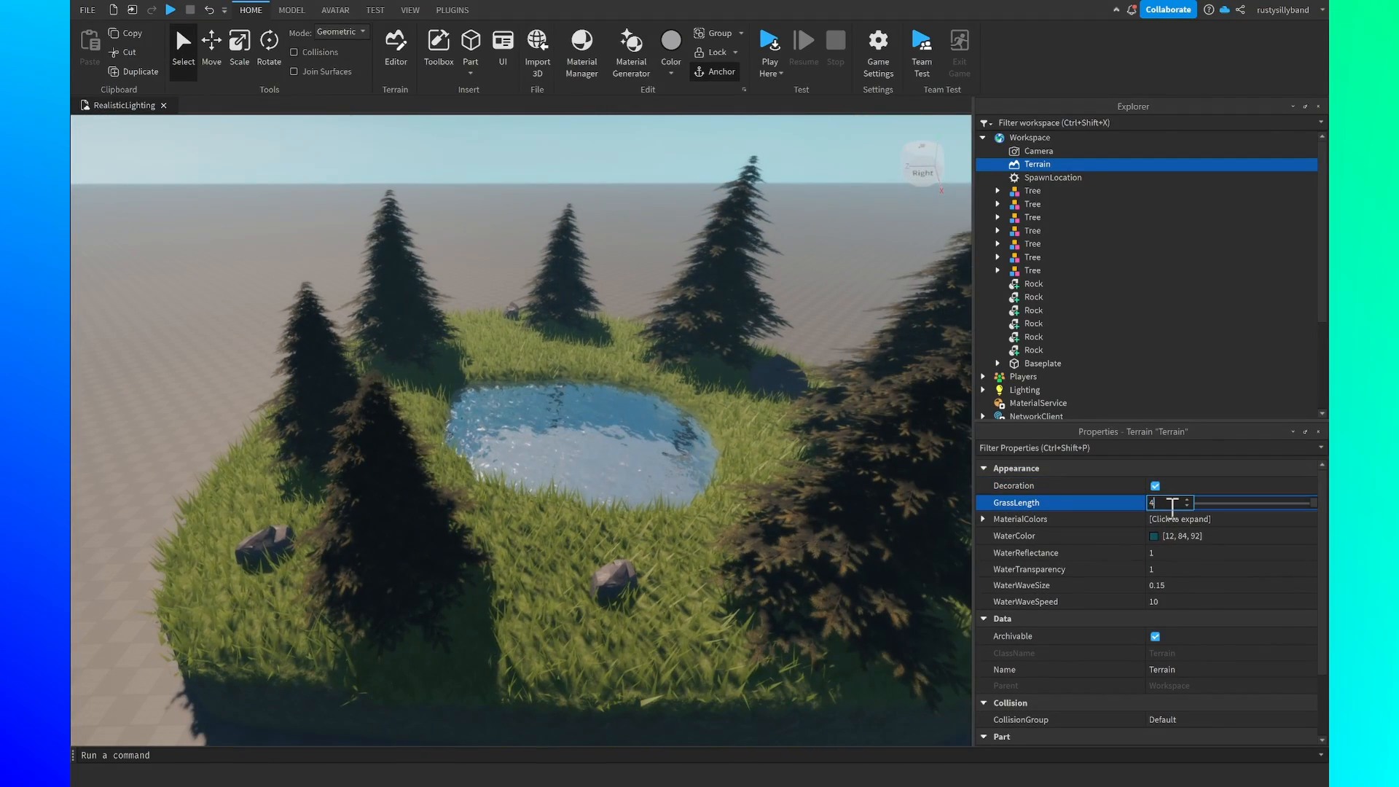
{"action": "left_click_drag", "start_coordinate": [1173, 503], "coordinate": [1307, 502]}
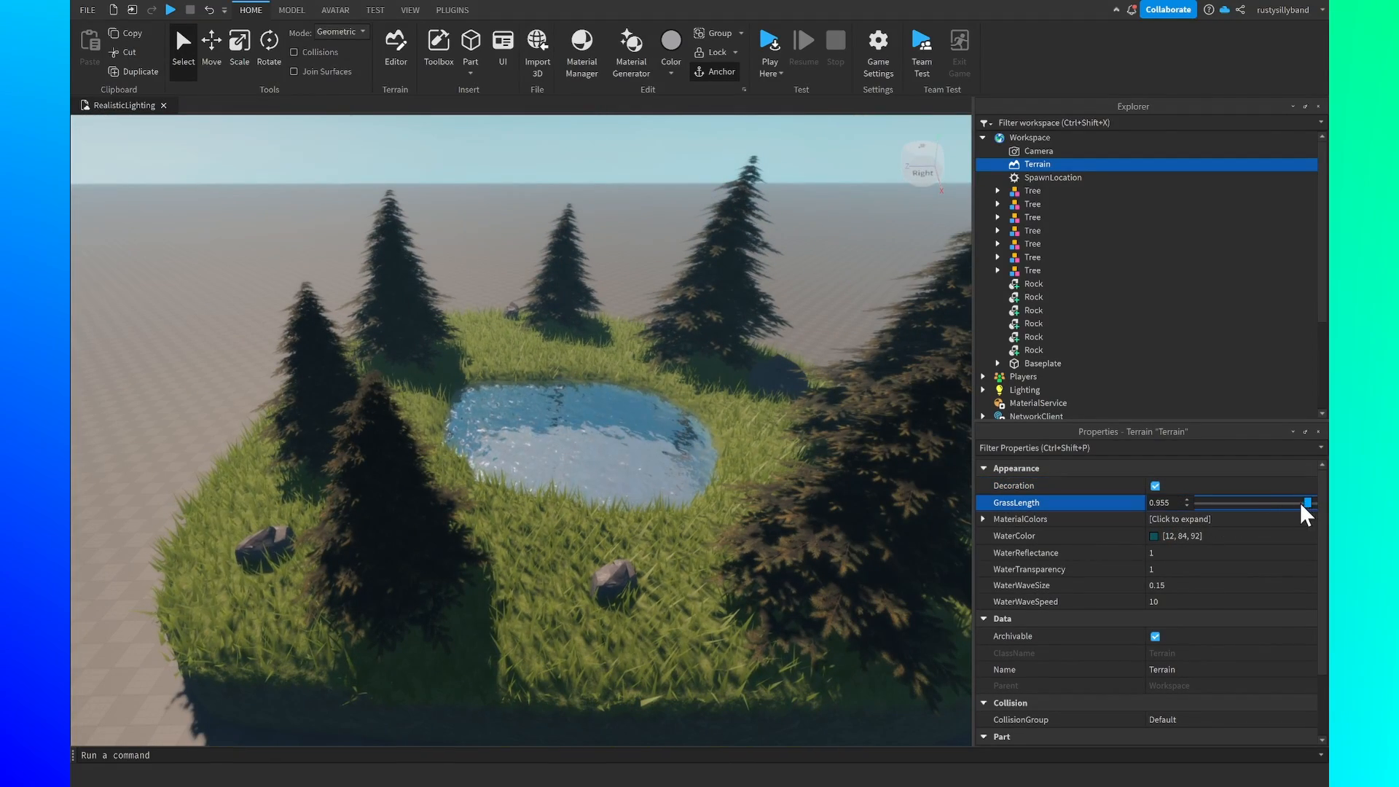
{"action": "left_click_drag", "start_coordinate": [1302, 502], "coordinate": [1312, 502]}
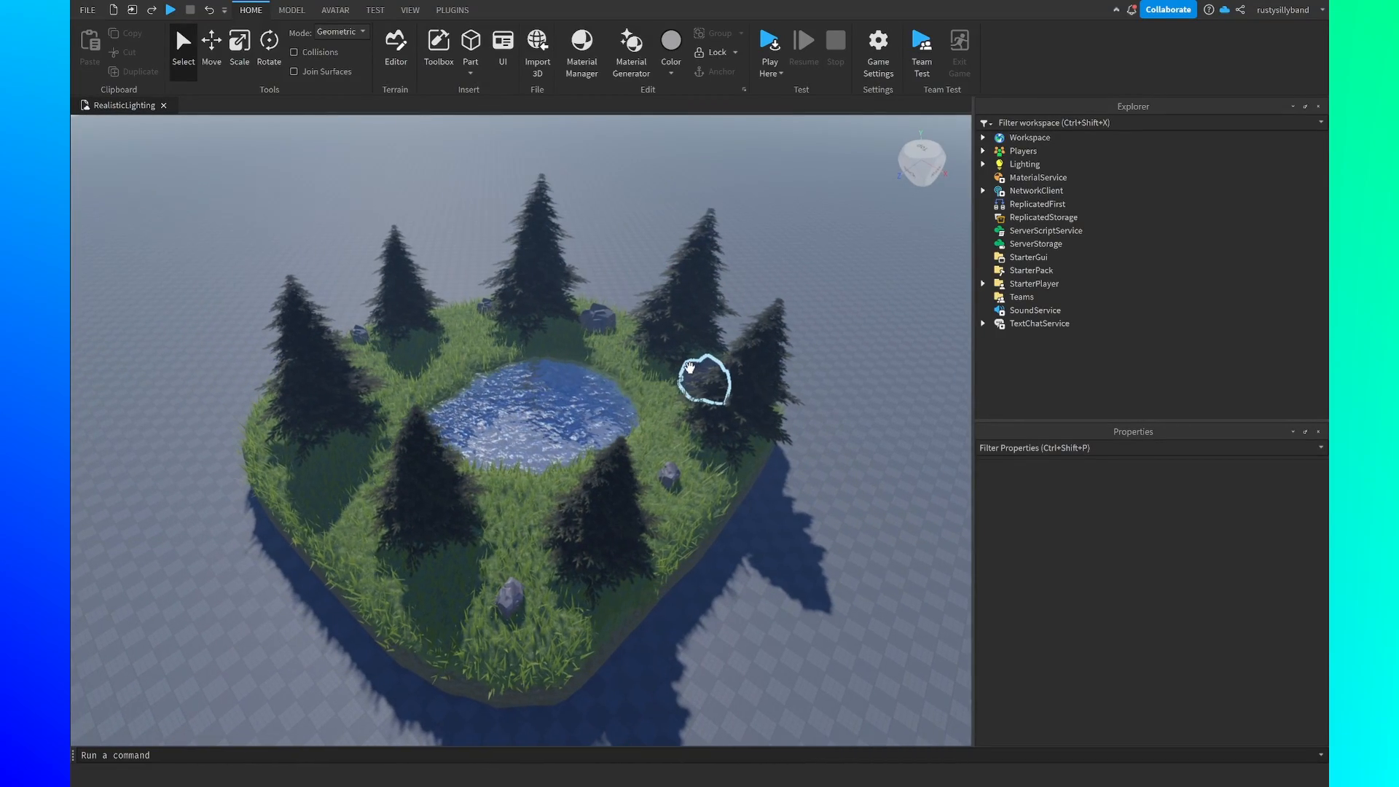
- Orbit the untuned island, then switch to the tuned version to compare
{"action": "left_click_drag", "start_coordinate": [705, 379], "coordinate": [686, 357]}
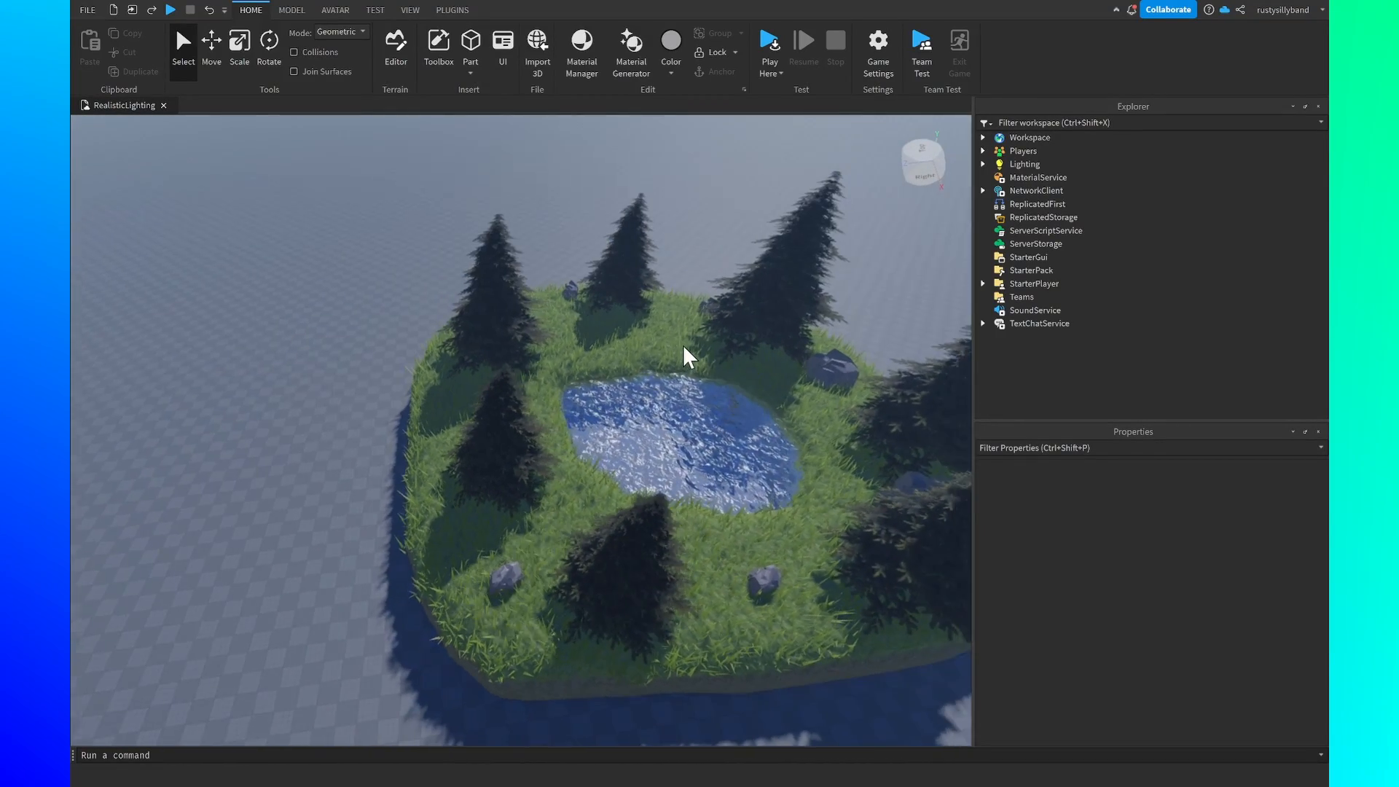
{"action": "left_click", "coordinate": [982, 163]}
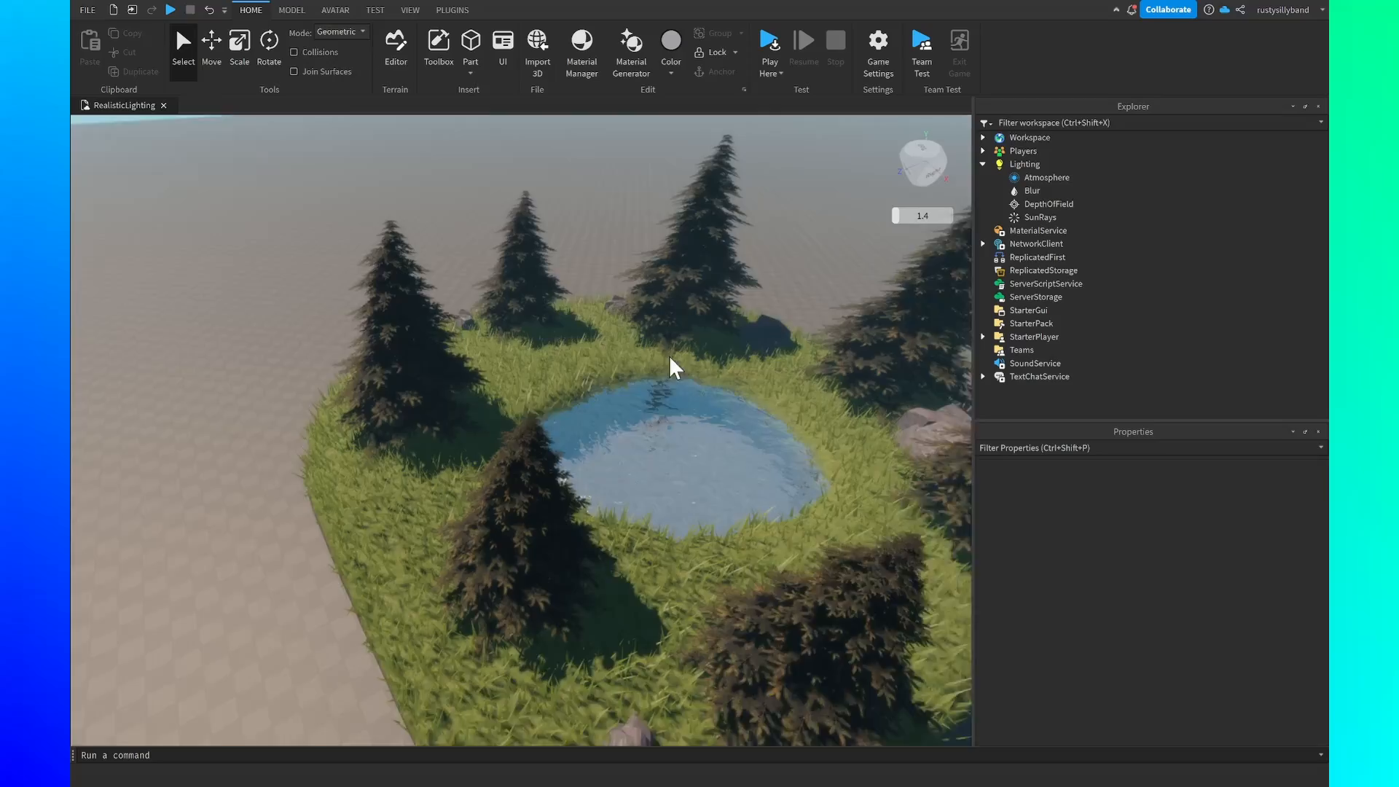